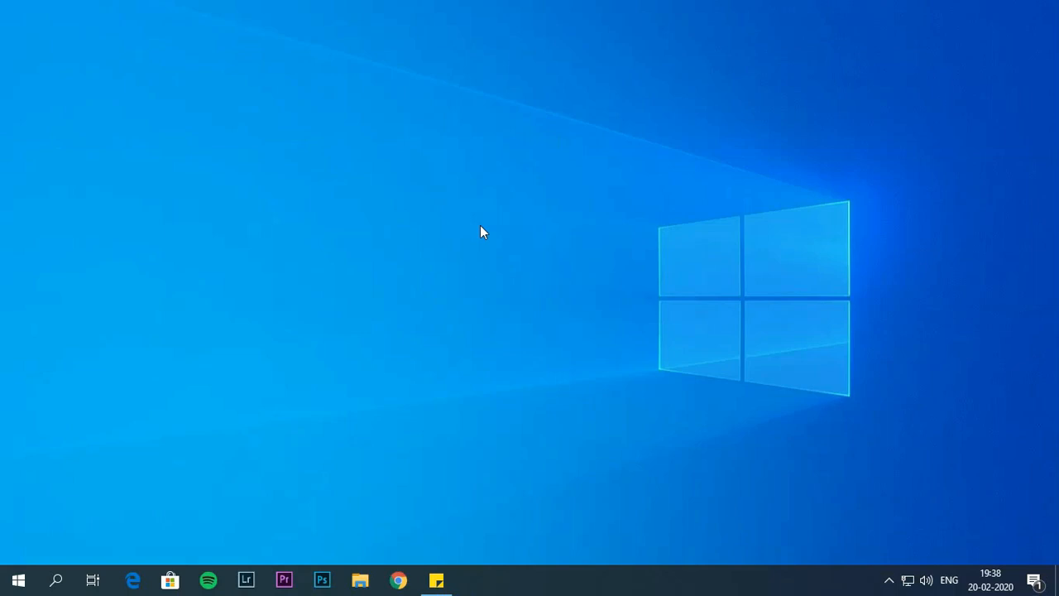
{"action": "mouse_move", "coordinate": [519, 266]}
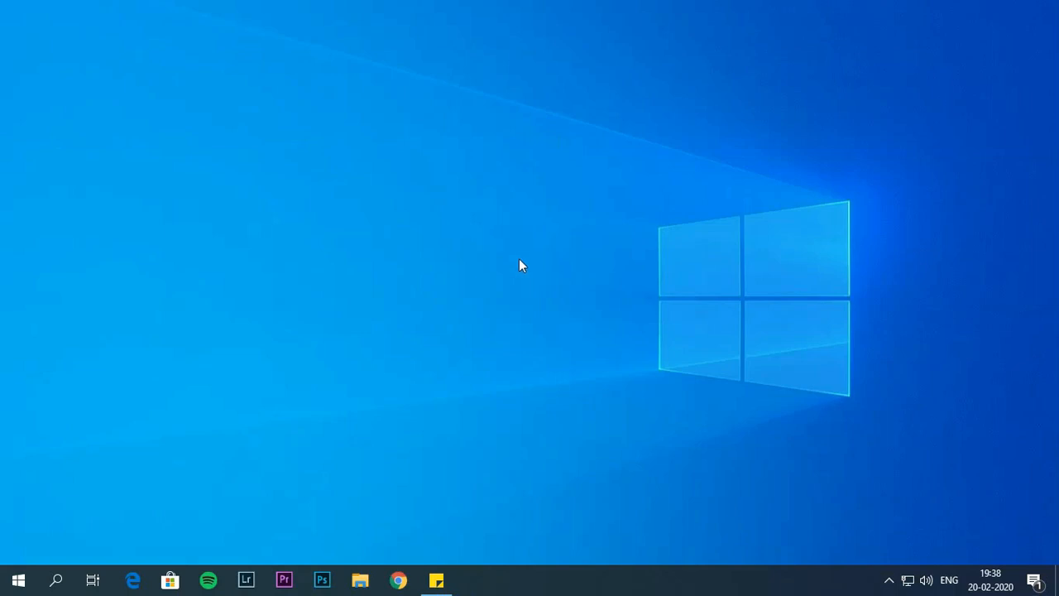
{"action": "mouse_move", "coordinate": [568, 360]}
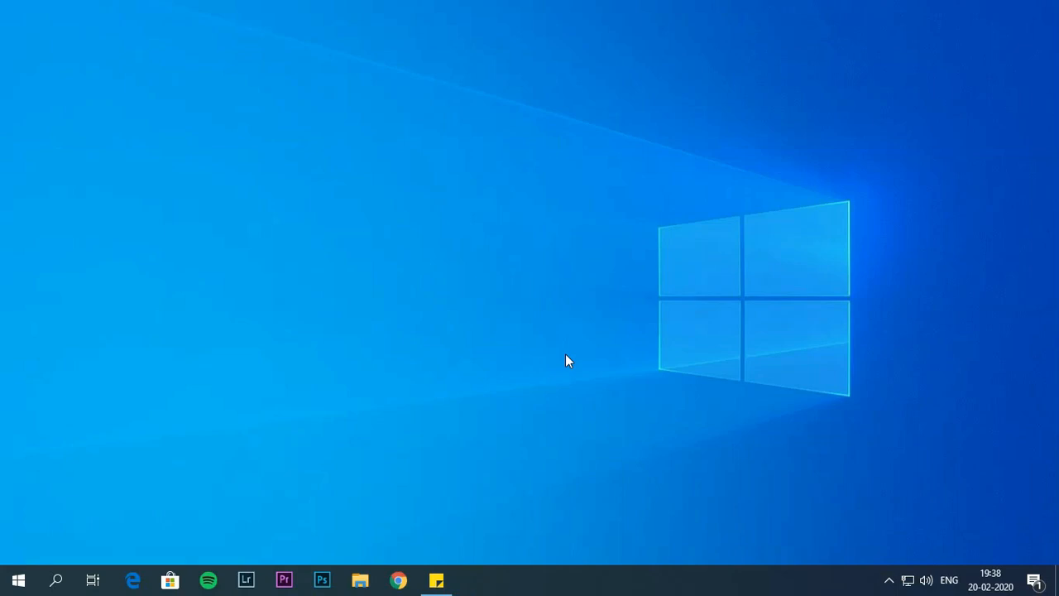
{"action": "mouse_move", "coordinate": [521, 479]}
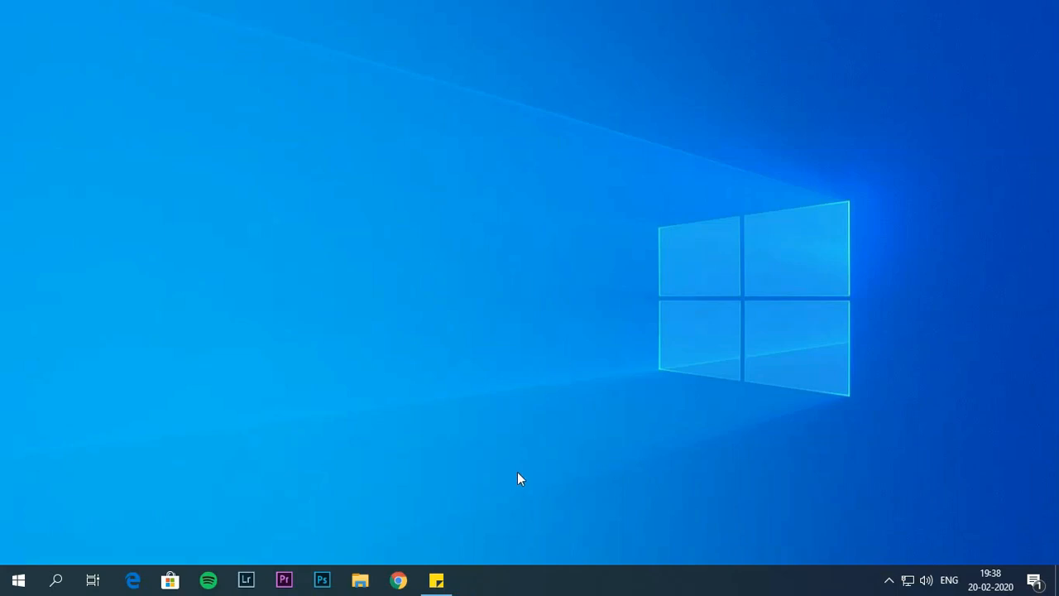
{"action": "mouse_move", "coordinate": [577, 476]}
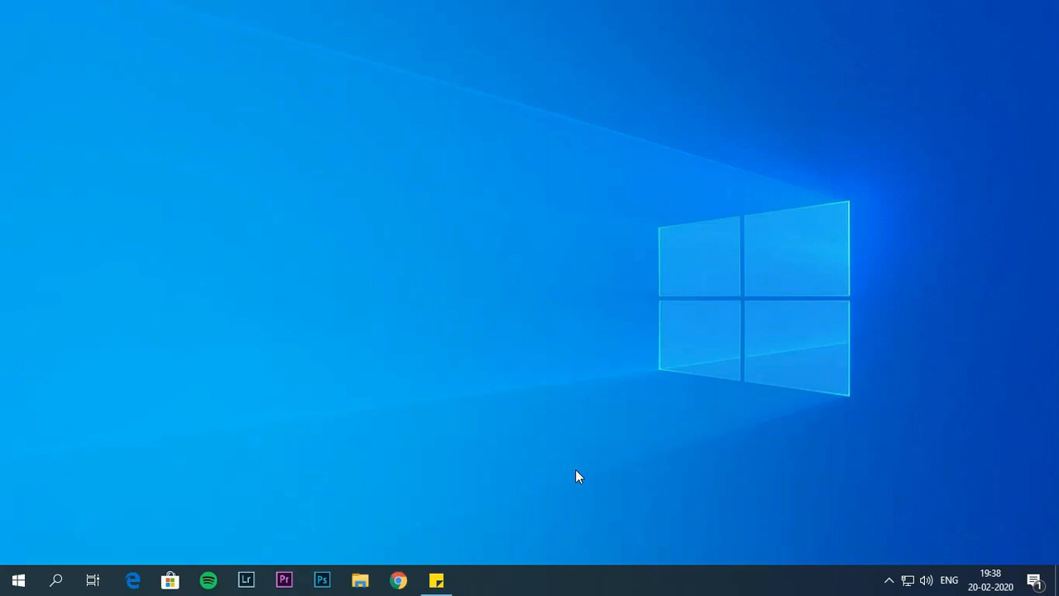
{"action": "mouse_move", "coordinate": [414, 436]}
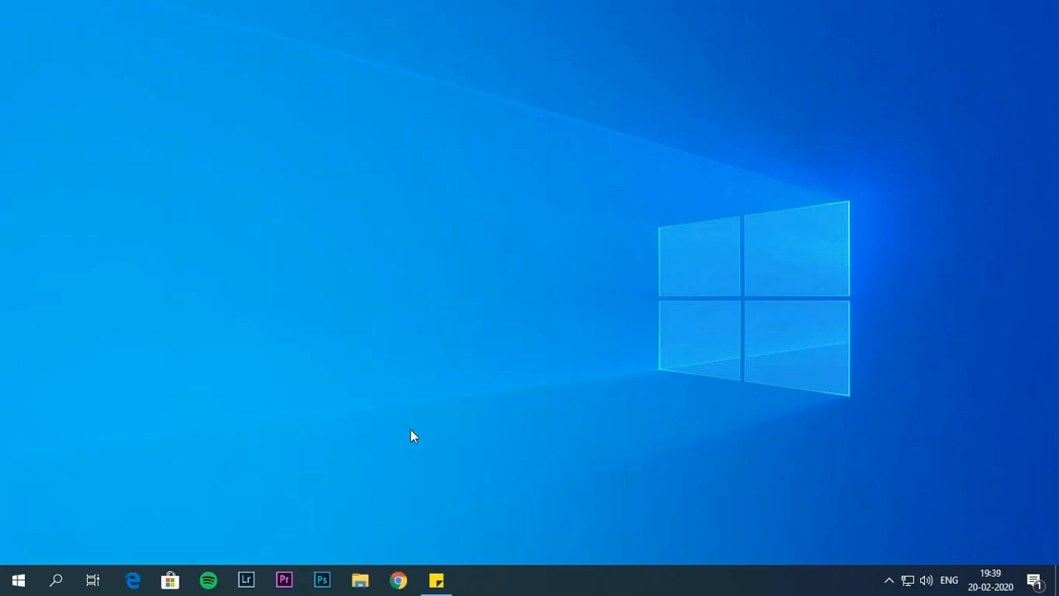
{"action": "mouse_move", "coordinate": [545, 464]}
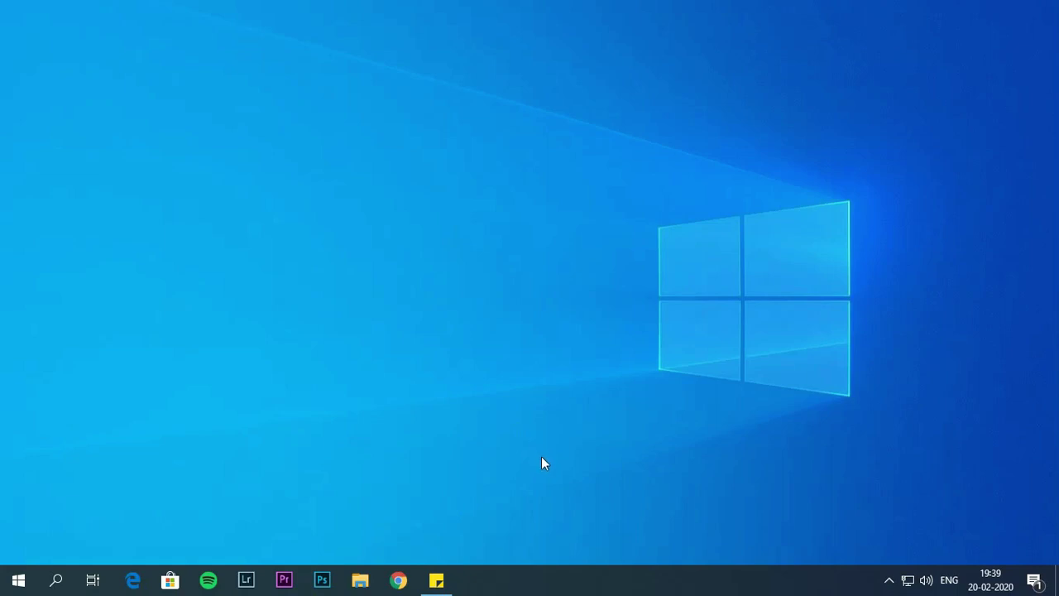
{"action": "mouse_move", "coordinate": [555, 469]}
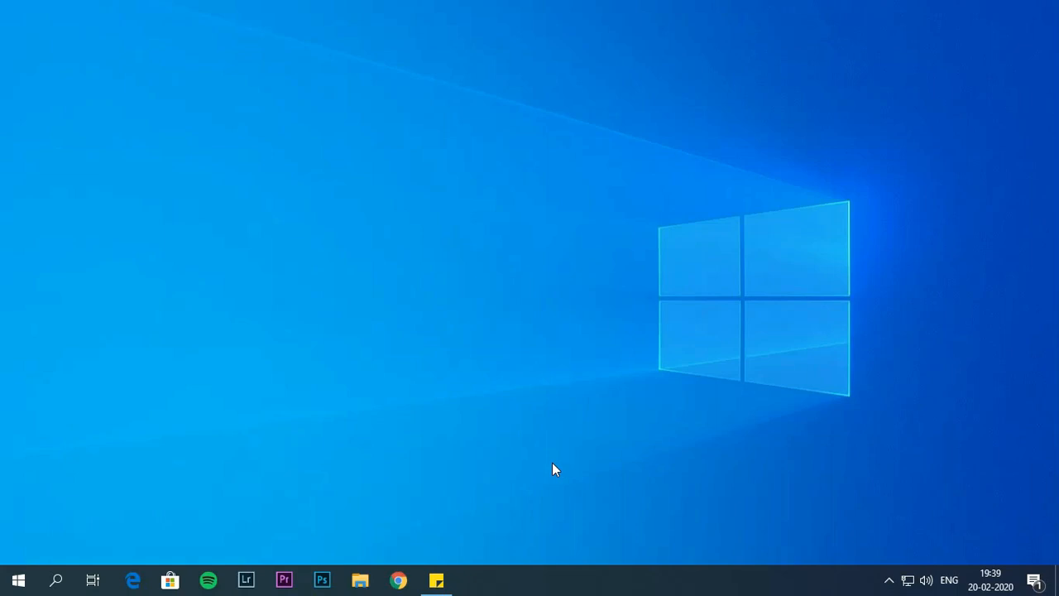
{"action": "mouse_move", "coordinate": [561, 393]}
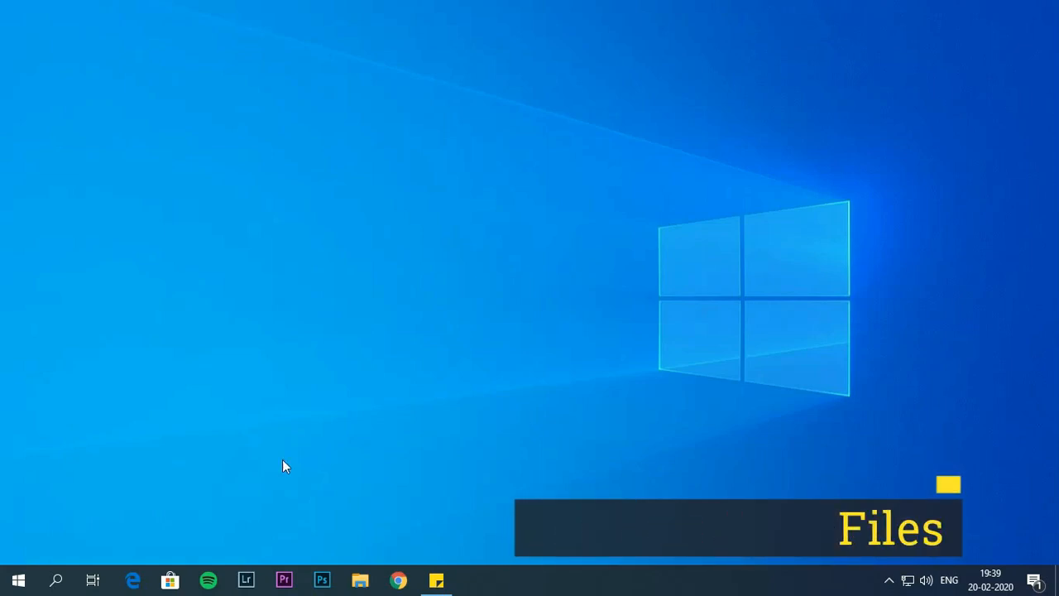
Open the Storage Sense configuration page under System > Storage in Settings
{"action": "left_click", "coordinate": [21, 580]}
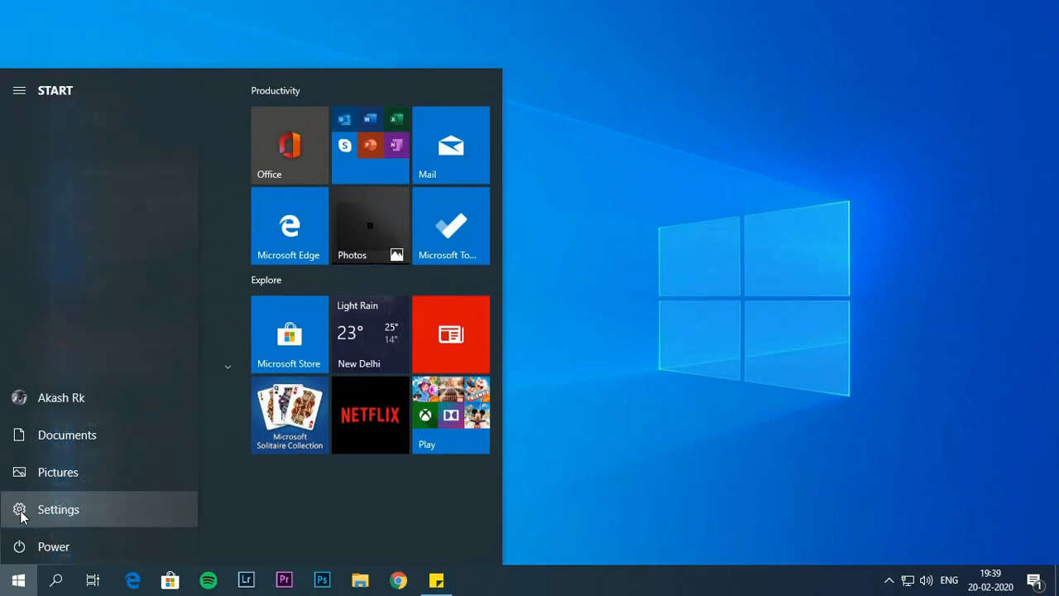
{"action": "left_click", "coordinate": [58, 509]}
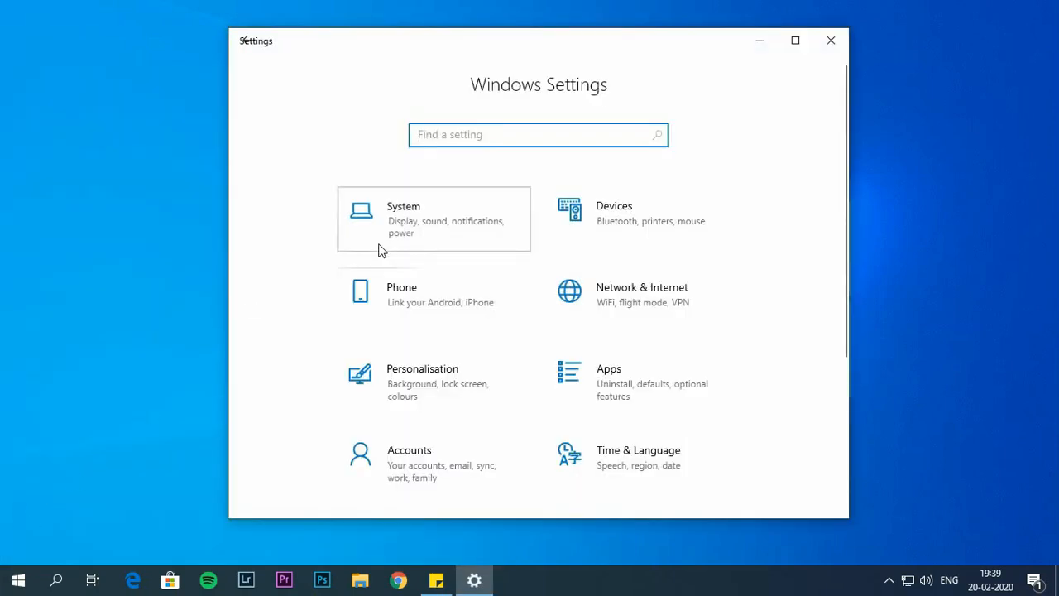
{"action": "left_click", "coordinate": [403, 219]}
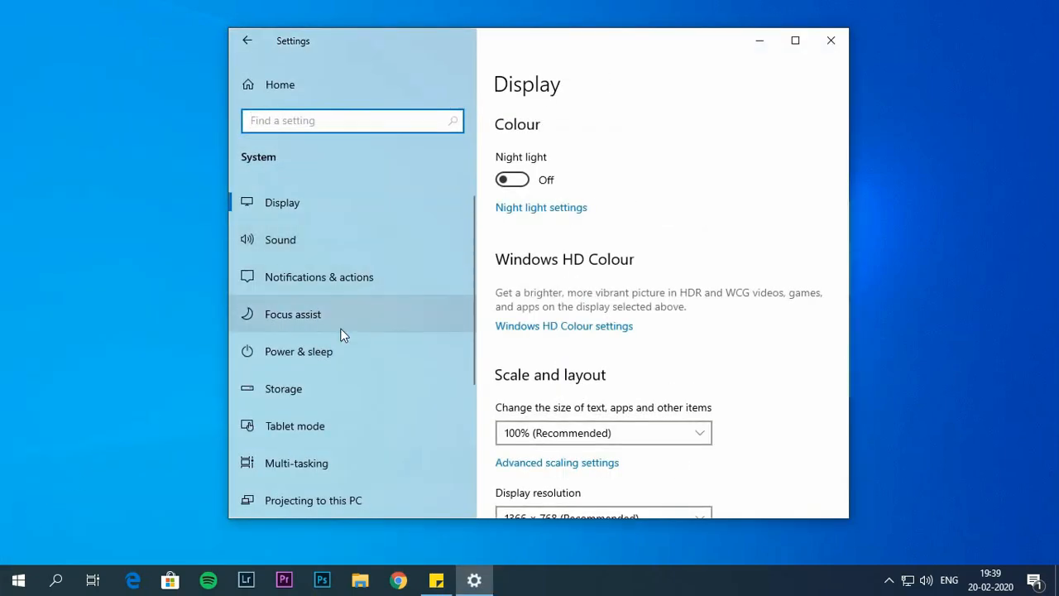
{"action": "left_click", "coordinate": [283, 388]}
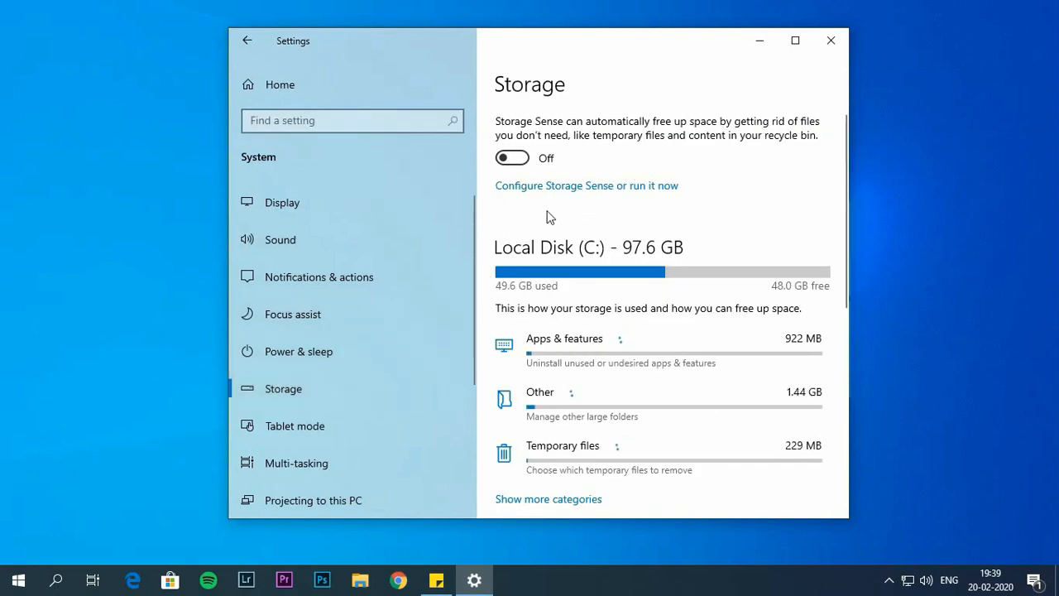
{"action": "left_click", "coordinate": [586, 185]}
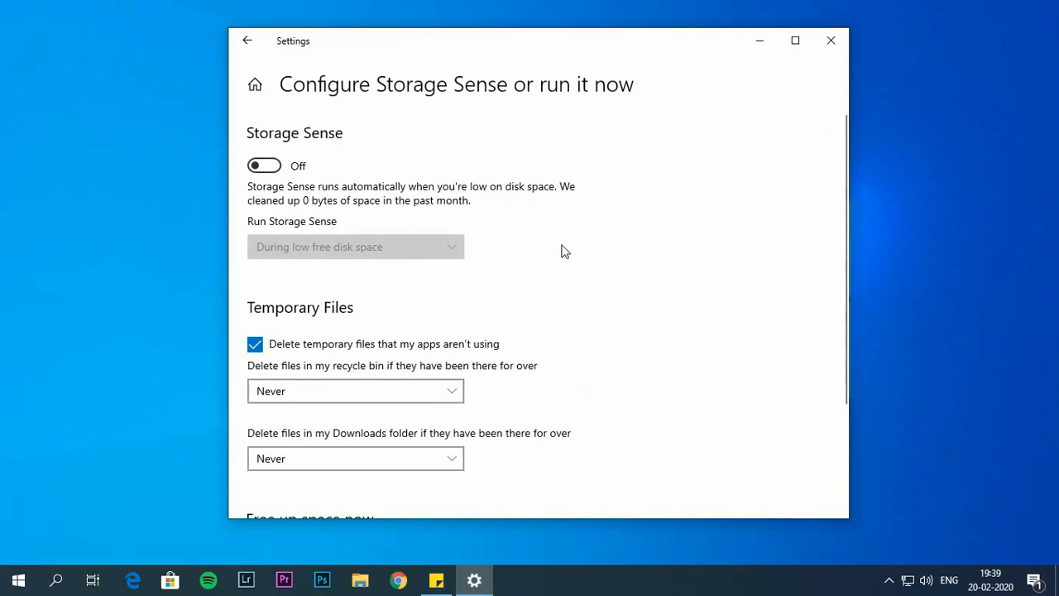
{"action": "mouse_move", "coordinate": [531, 288]}
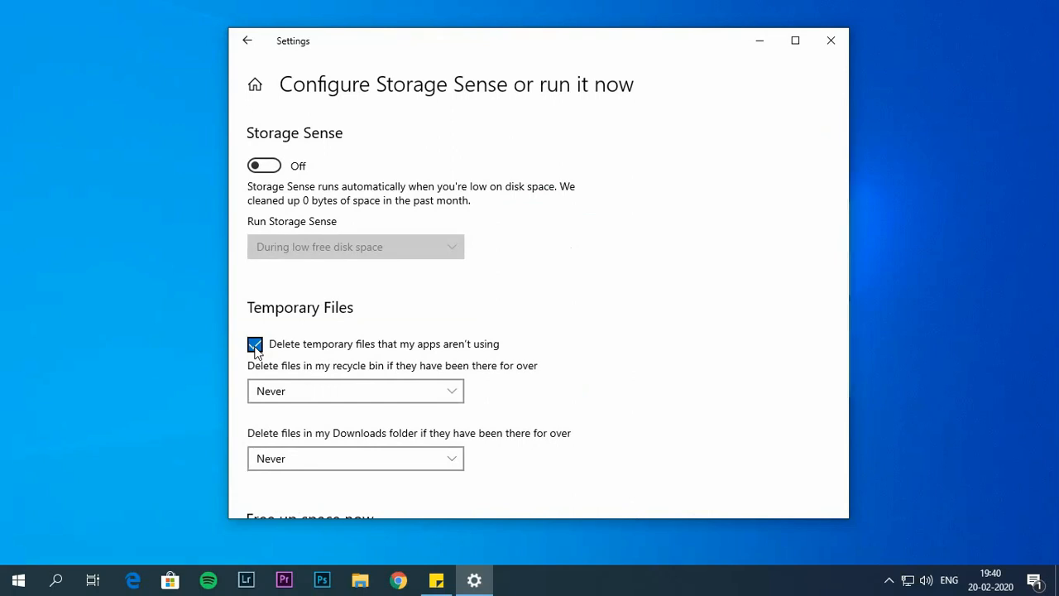
Delete recycle bin files after 30 days and keep Downloads files at Never
{"action": "scroll", "scroll_direction": "down", "scroll_amount": 3}
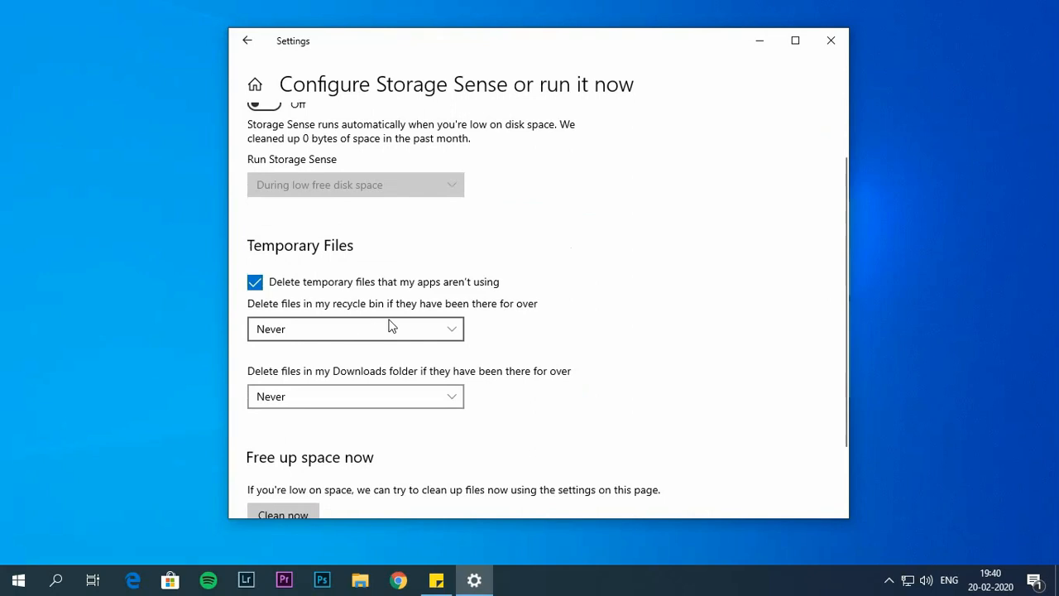
{"action": "mouse_move", "coordinate": [445, 331]}
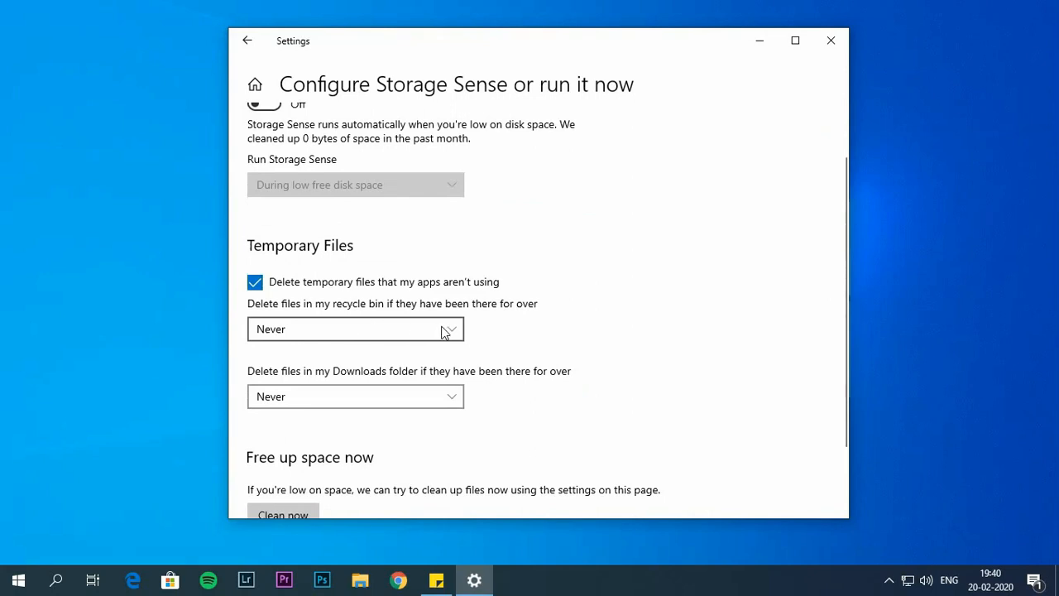
{"action": "left_click", "coordinate": [356, 329]}
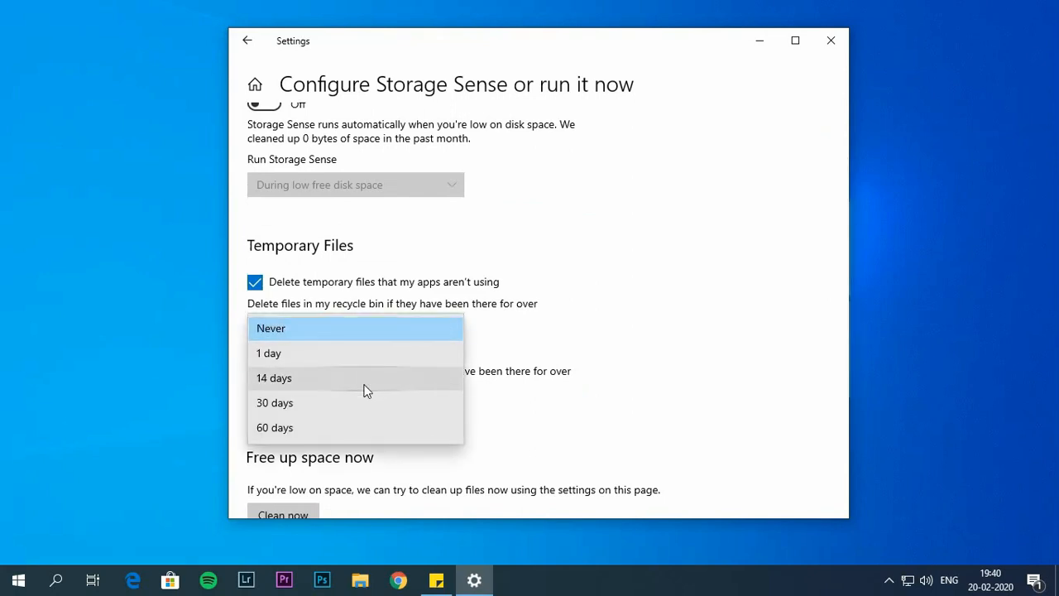
{"action": "left_click", "coordinate": [275, 402]}
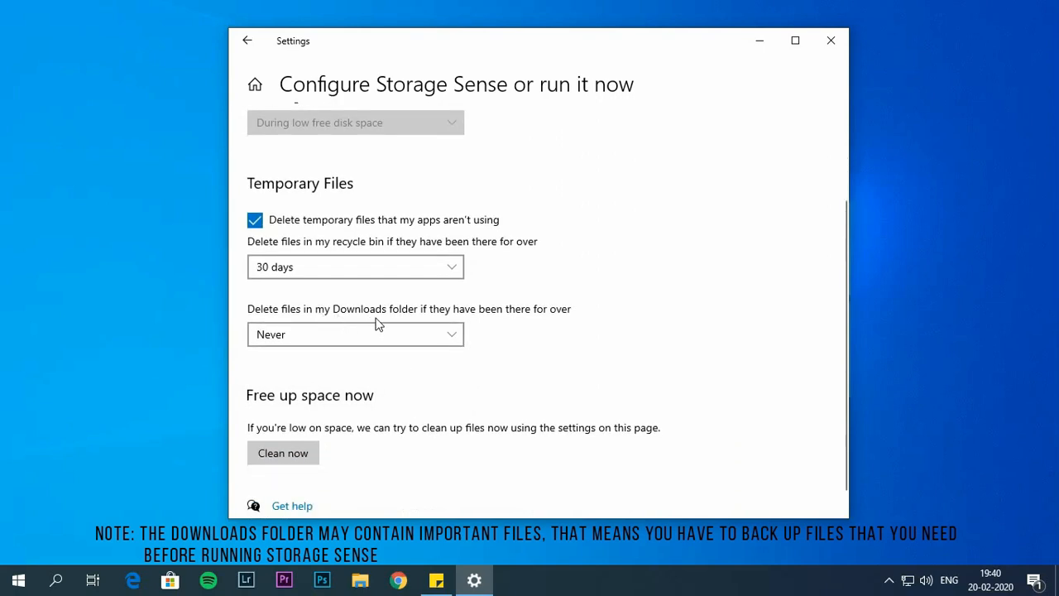
{"action": "left_click", "coordinate": [355, 334]}
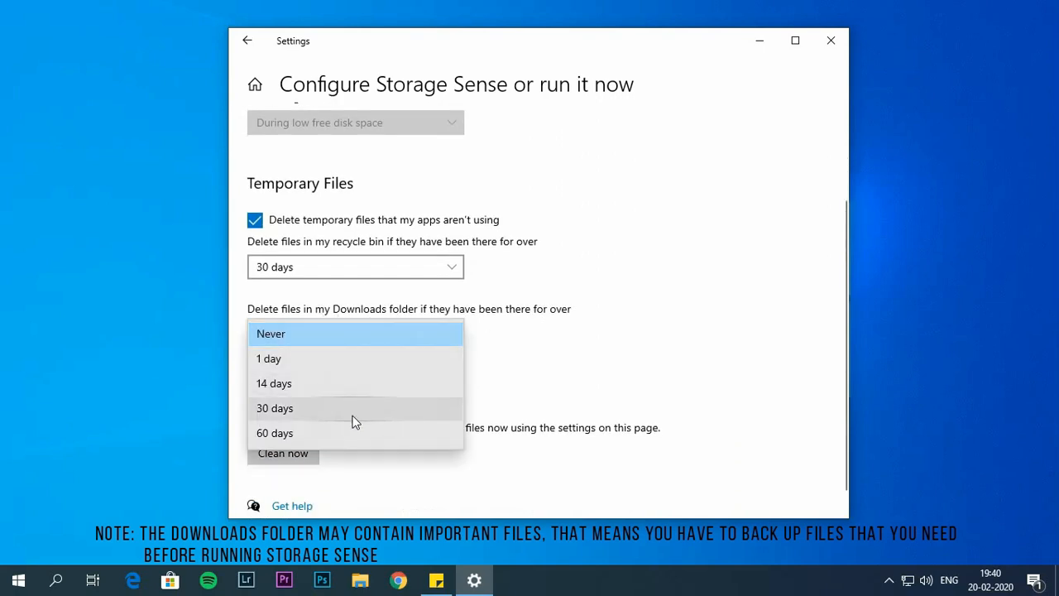
{"action": "mouse_move", "coordinate": [372, 372]}
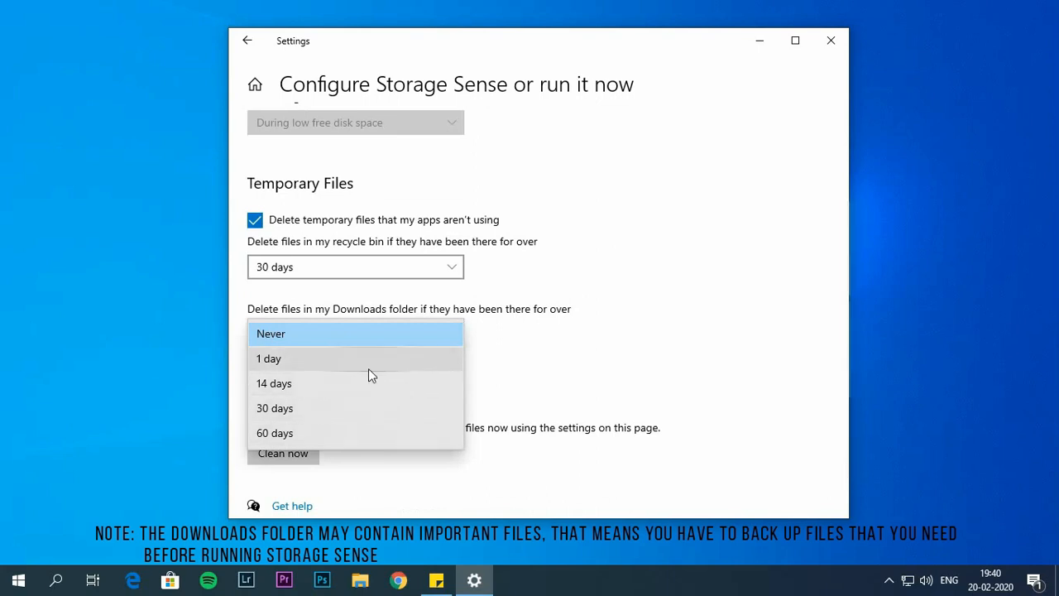
{"action": "left_click", "coordinate": [271, 333]}
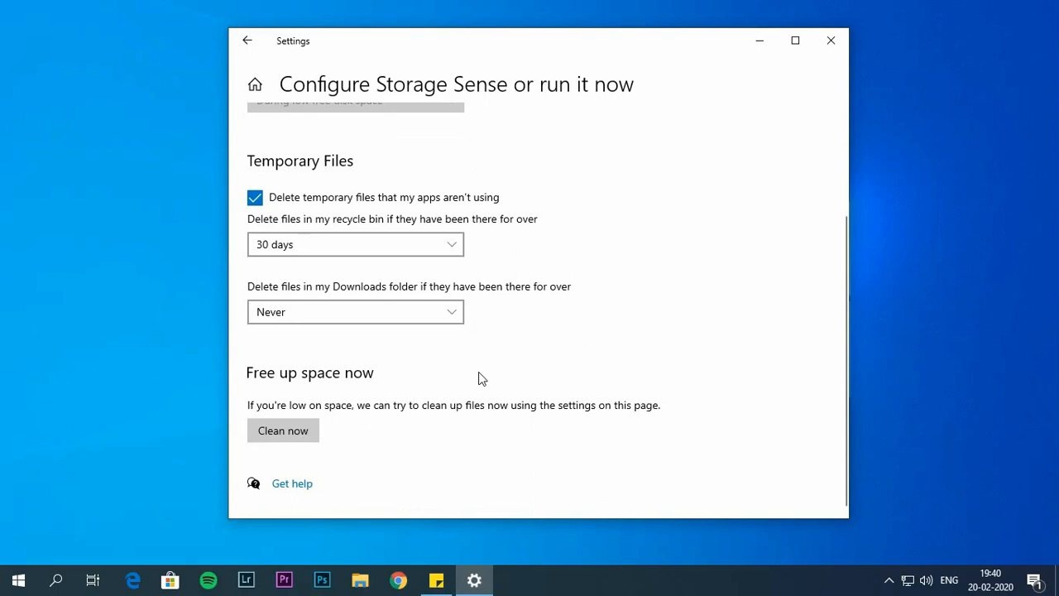
{"action": "mouse_move", "coordinate": [473, 373]}
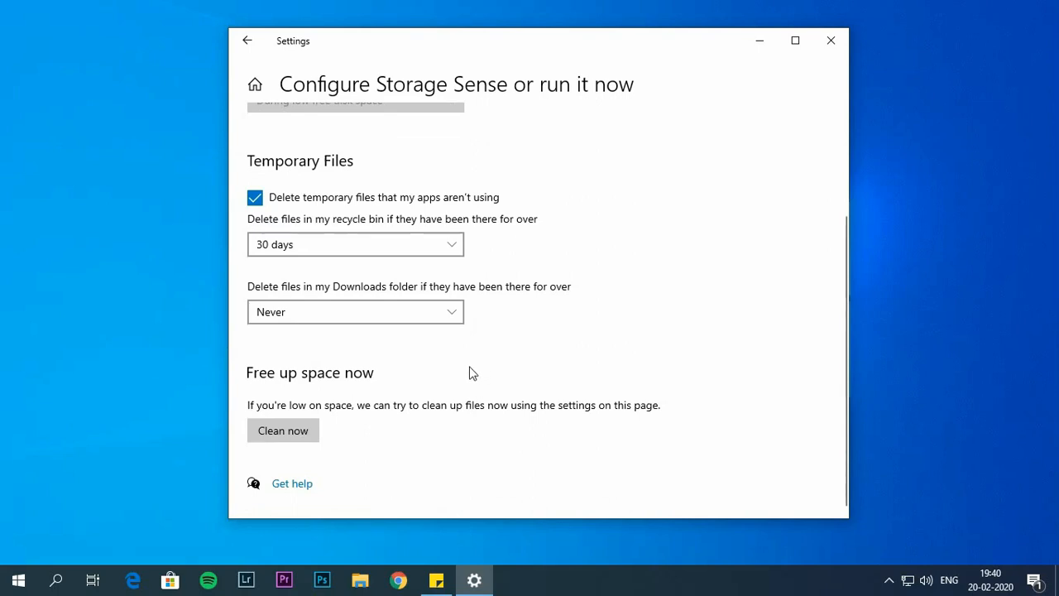
{"action": "mouse_move", "coordinate": [467, 371]}
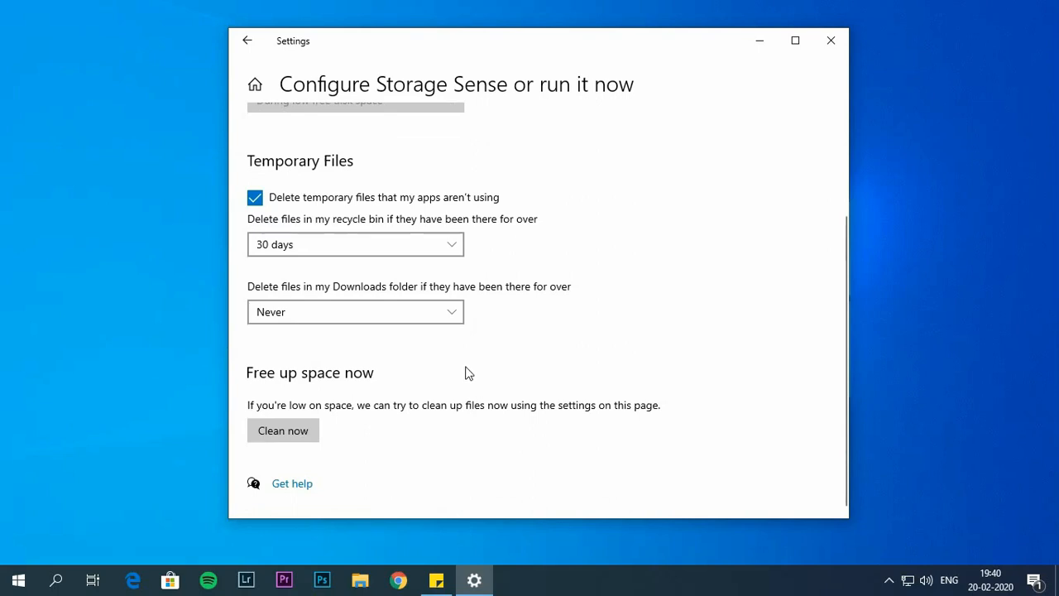
{"action": "mouse_move", "coordinate": [315, 422]}
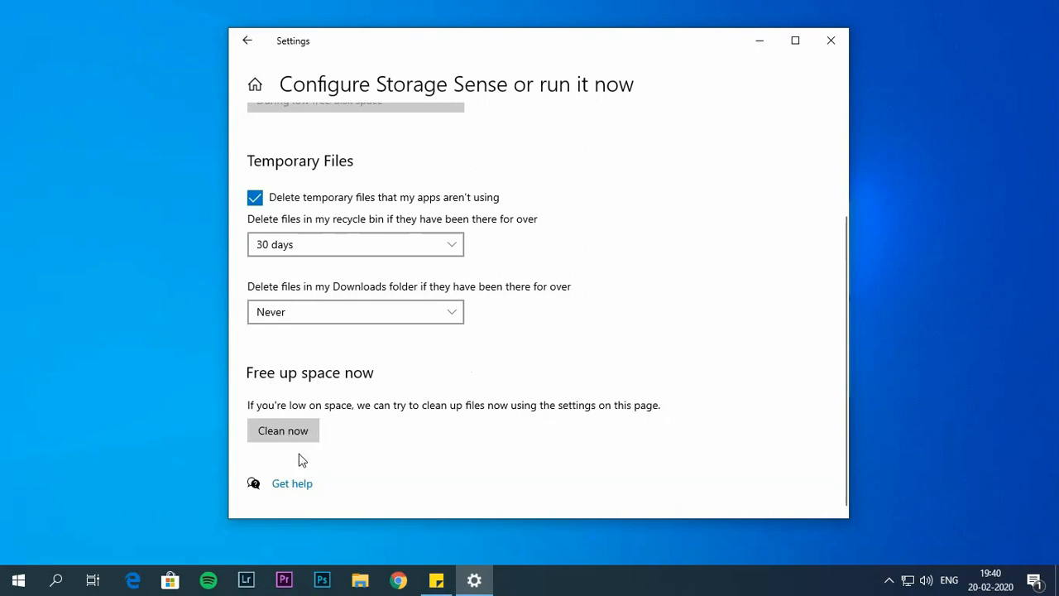
{"action": "mouse_move", "coordinate": [368, 459]}
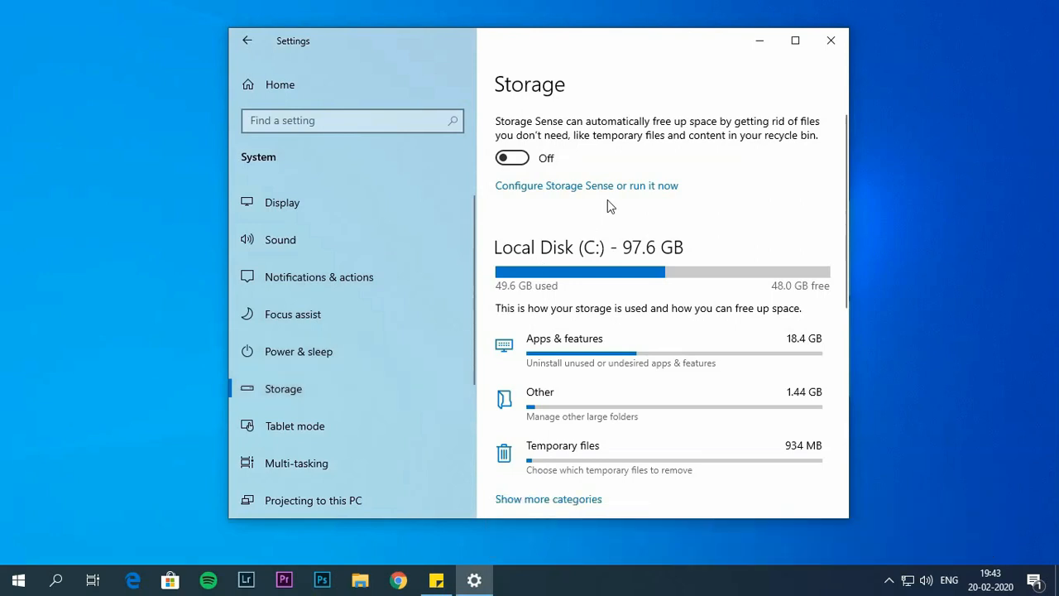
Toggle Storage Sense On in its configuration and return to the Storage overview
{"action": "left_click", "coordinate": [586, 186]}
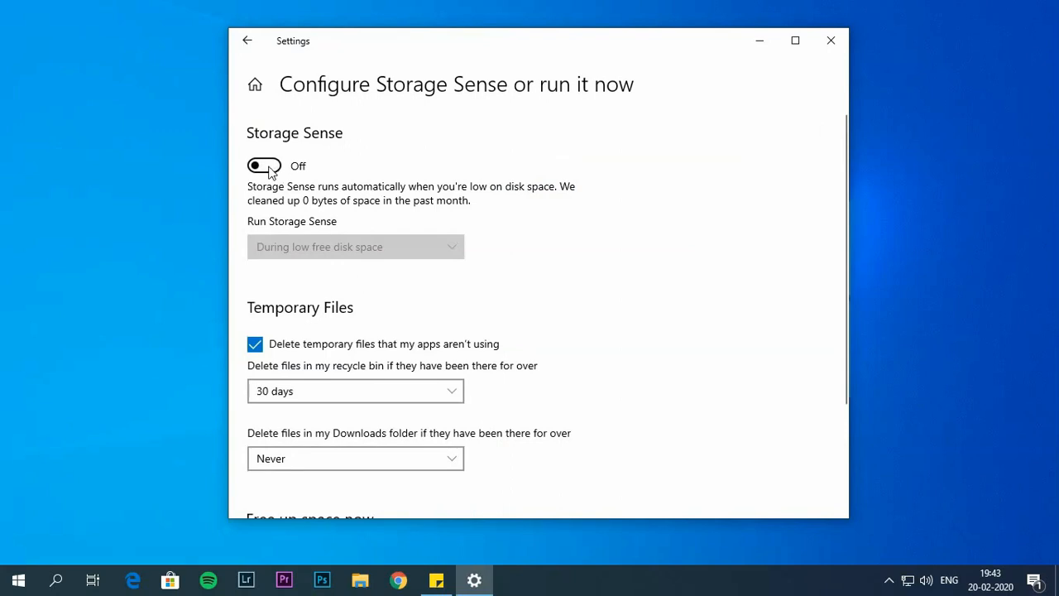
{"action": "left_click", "coordinate": [263, 165]}
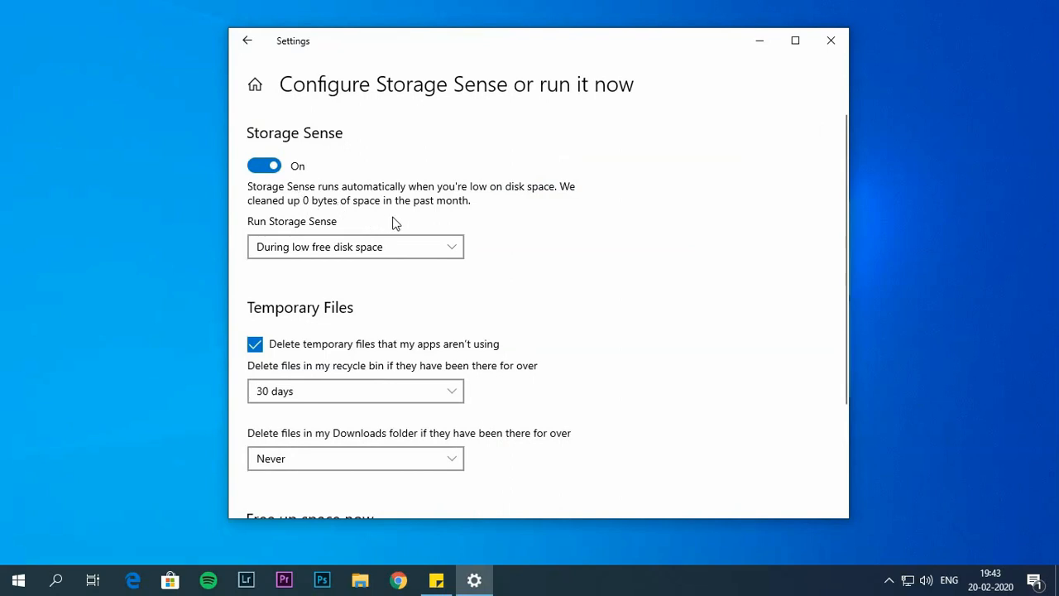
{"action": "left_click", "coordinate": [355, 247]}
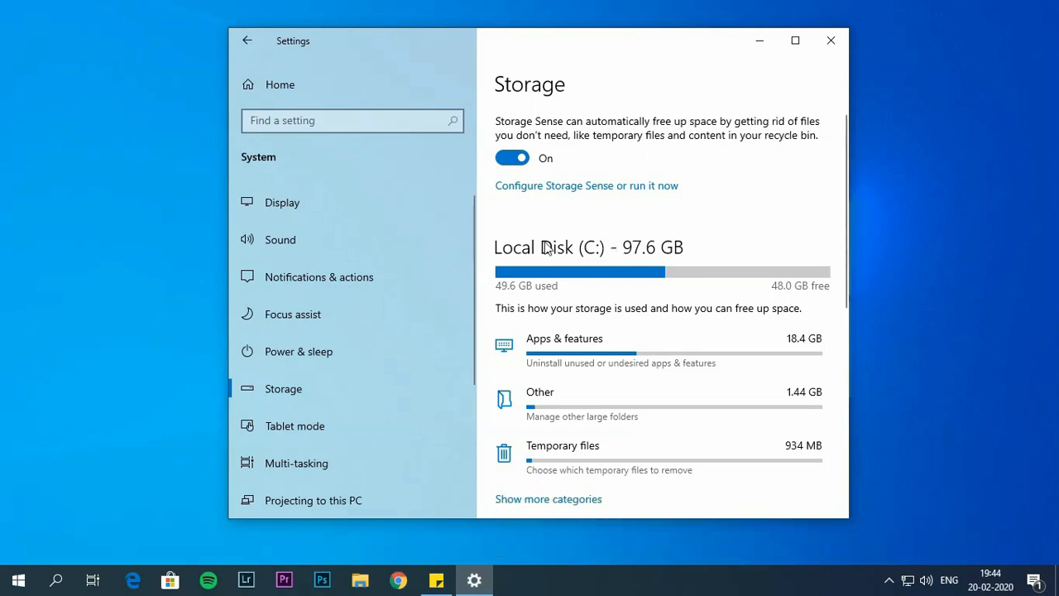
{"action": "mouse_move", "coordinate": [623, 251]}
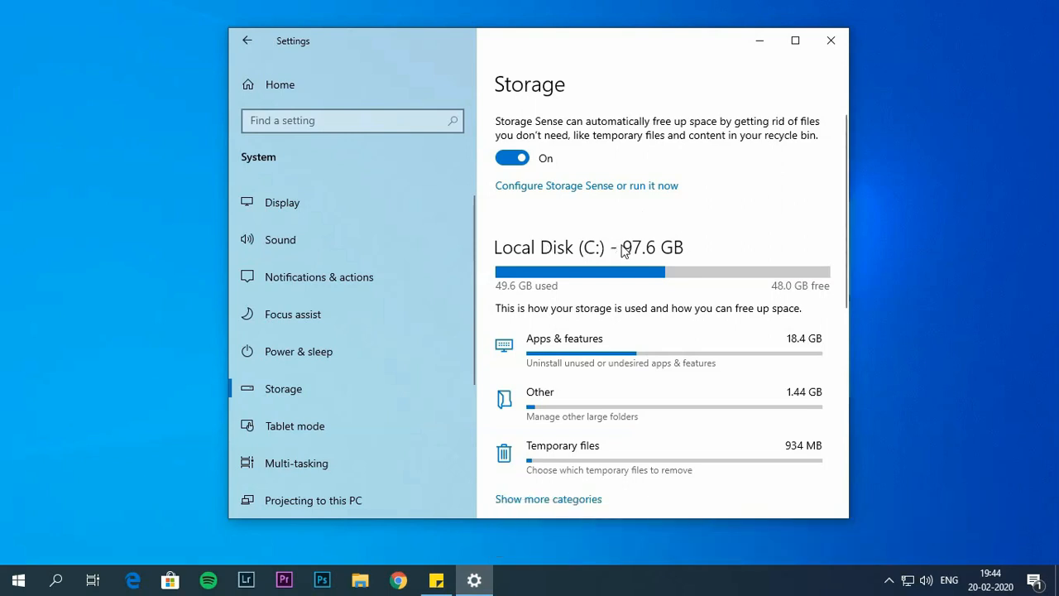
Review the Temporary files categories, leaving Downloads unticked and Delivery Optimisation Files ticked
{"action": "left_click", "coordinate": [562, 446]}
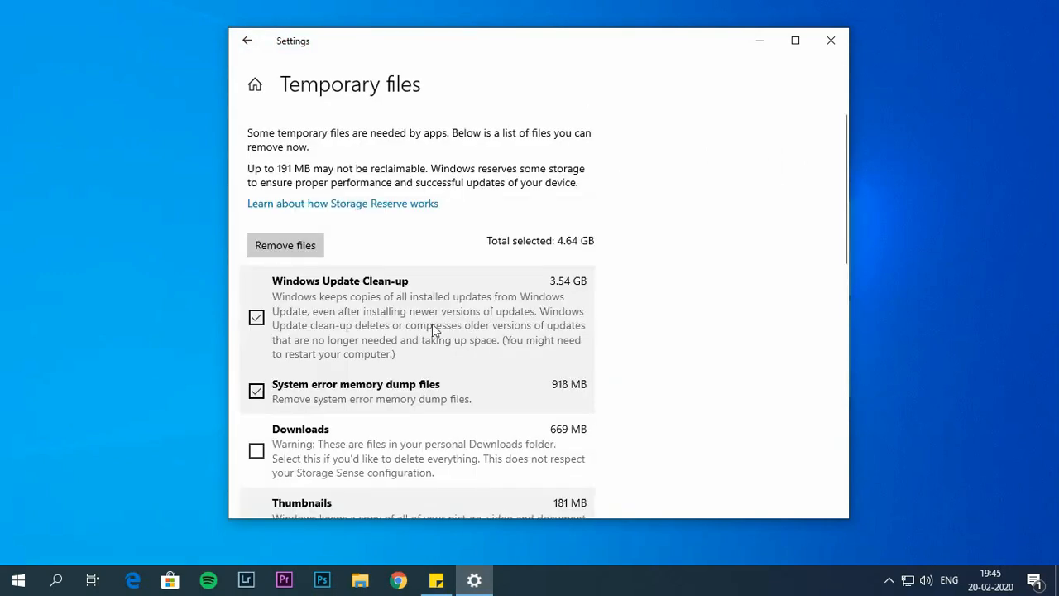
{"action": "mouse_move", "coordinate": [637, 311]}
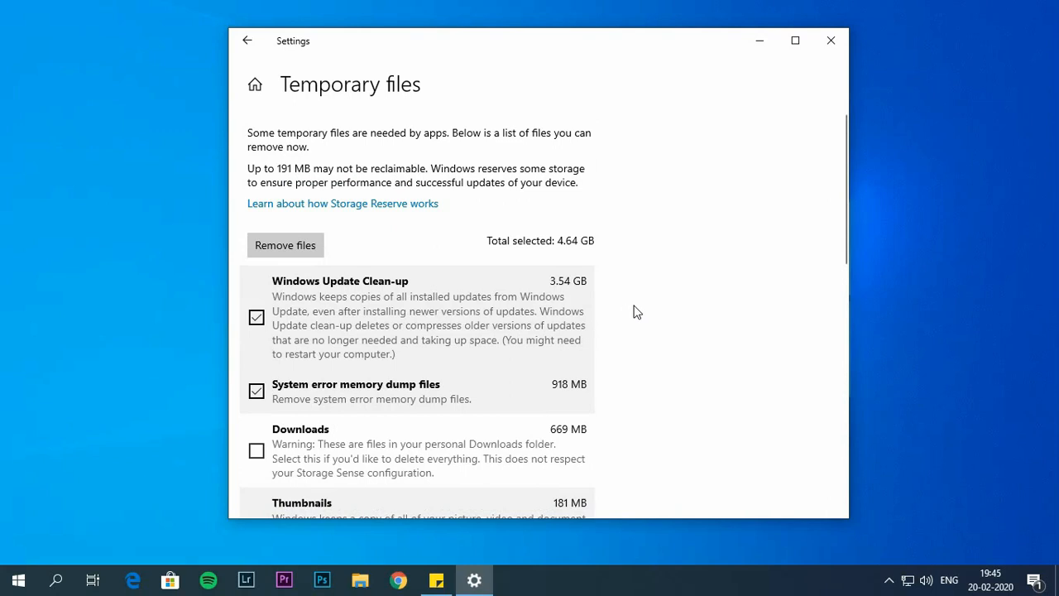
{"action": "scroll", "scroll_direction": "down", "scroll_amount": 3}
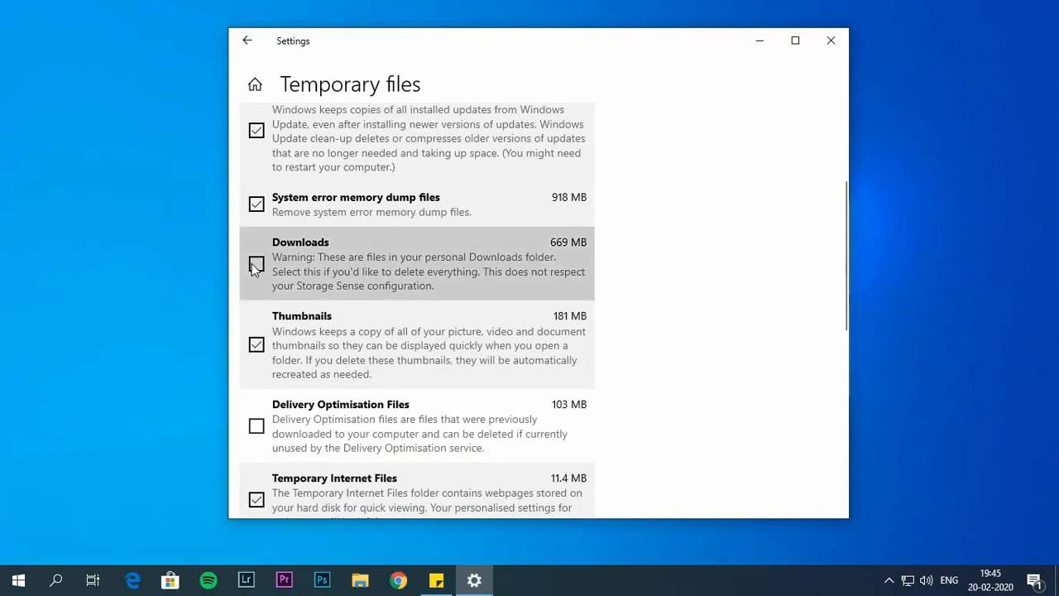
{"action": "scroll", "scroll_direction": "down", "scroll_amount": 3}
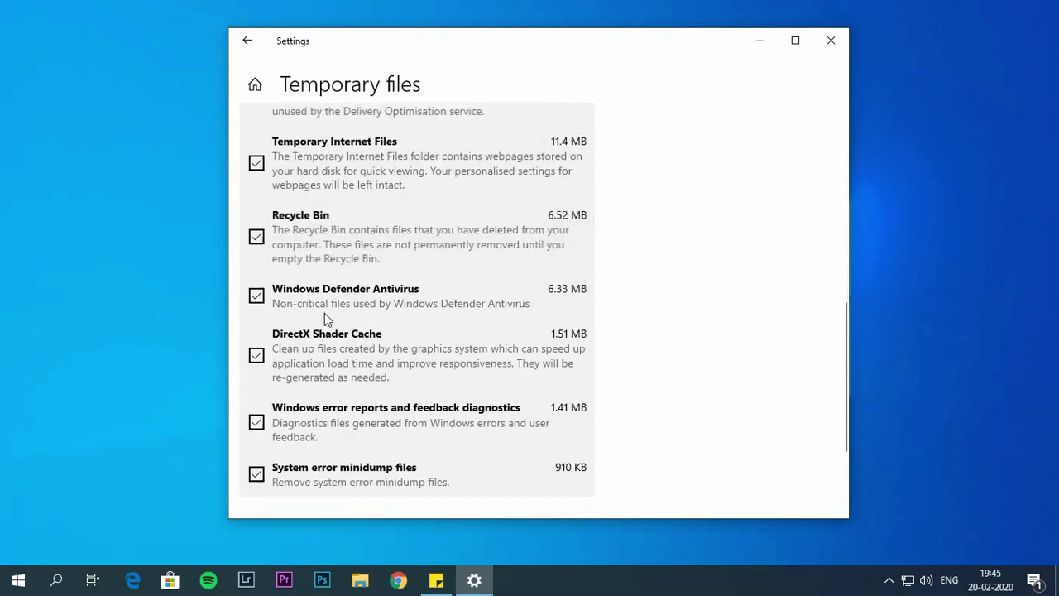
{"action": "scroll", "scroll_direction": "up", "scroll_amount": 3}
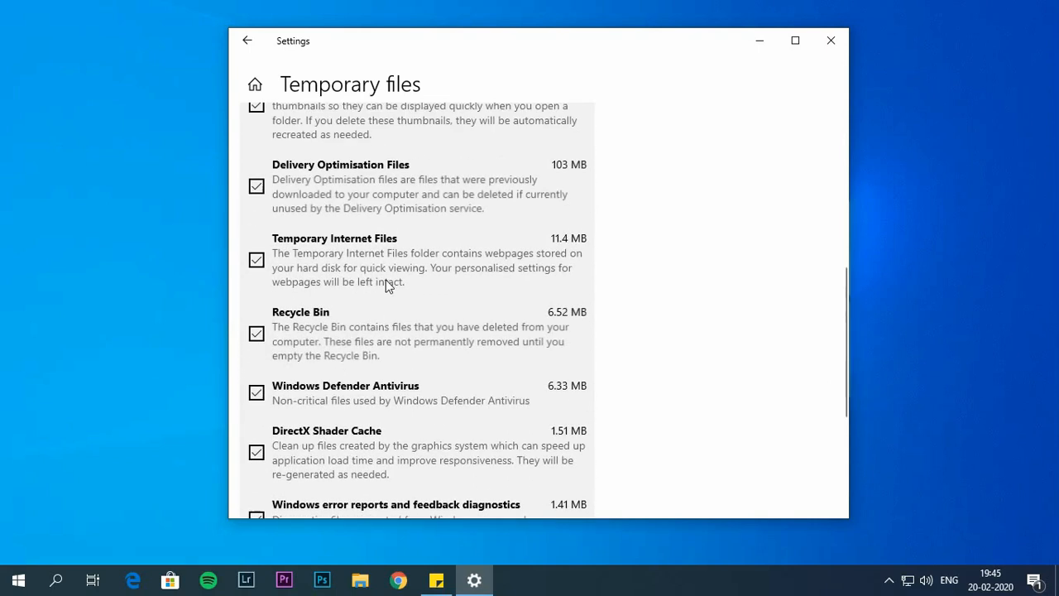
{"action": "scroll", "scroll_direction": "up", "scroll_amount": 3}
{"action": "type", "text": "d"}
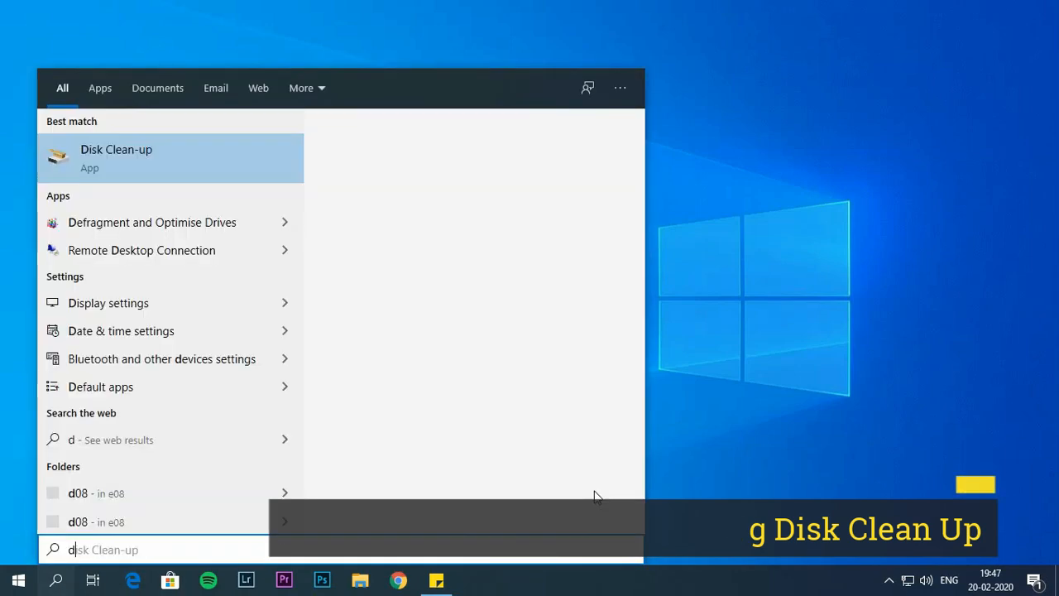
Launch Disk Clean-up and scan drive C:
{"action": "type", "text": "isk cleanu"}
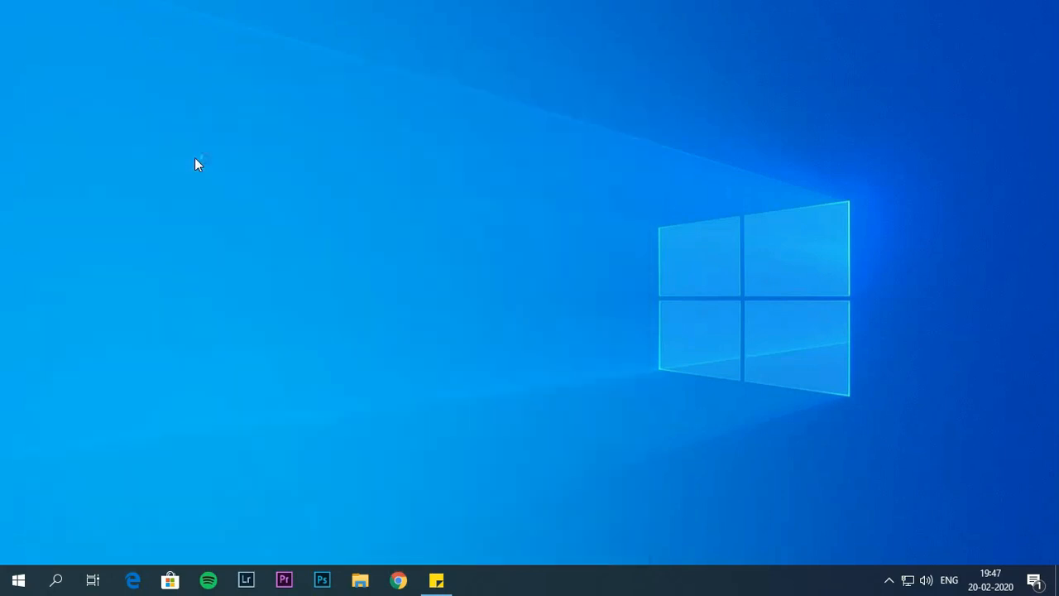
{"action": "left_click", "coordinate": [472, 580]}
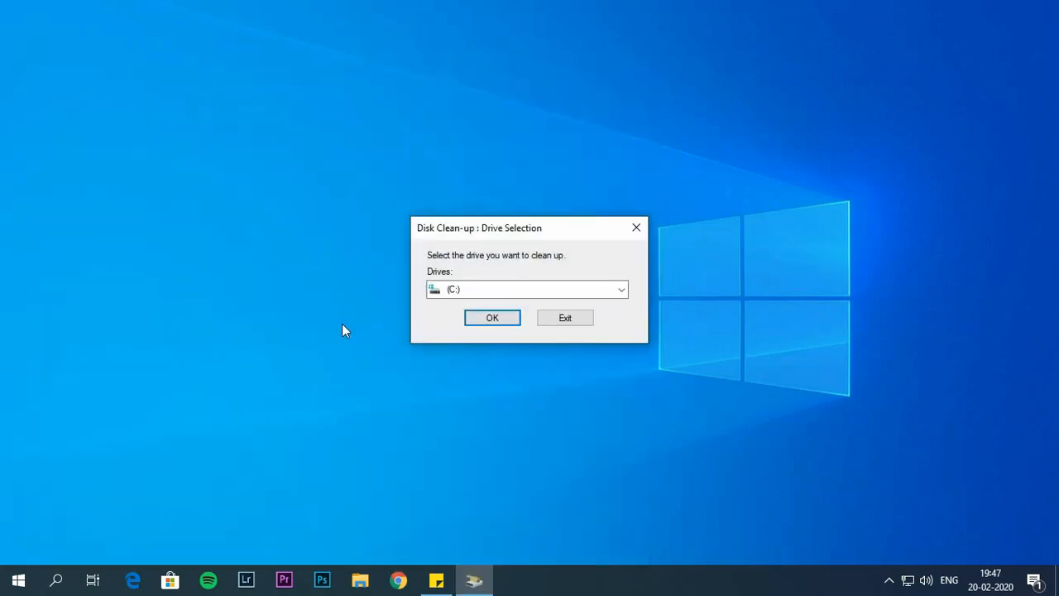
{"action": "left_click", "coordinate": [621, 289]}
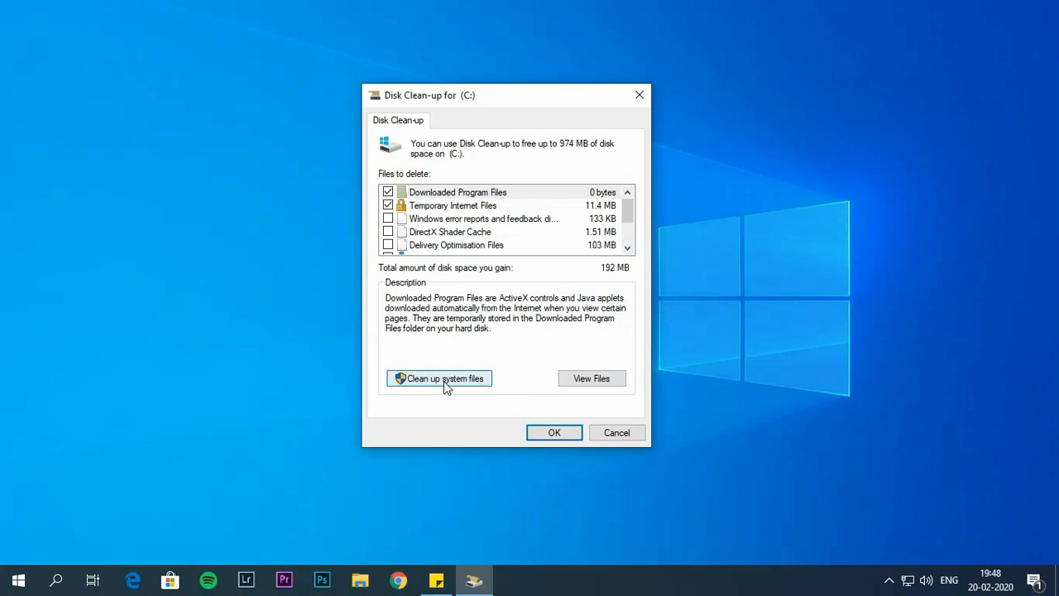
{"action": "mouse_move", "coordinate": [446, 381]}
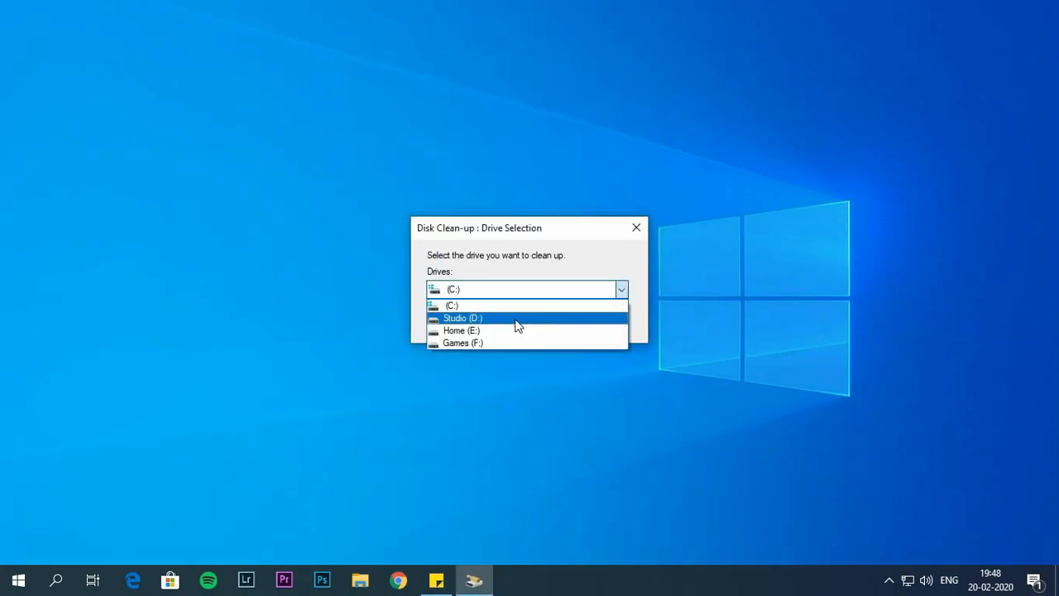
Rescan C: for system files and permanently delete the ticked categories, including Windows Update Clean-up
{"action": "left_click", "coordinate": [452, 305]}
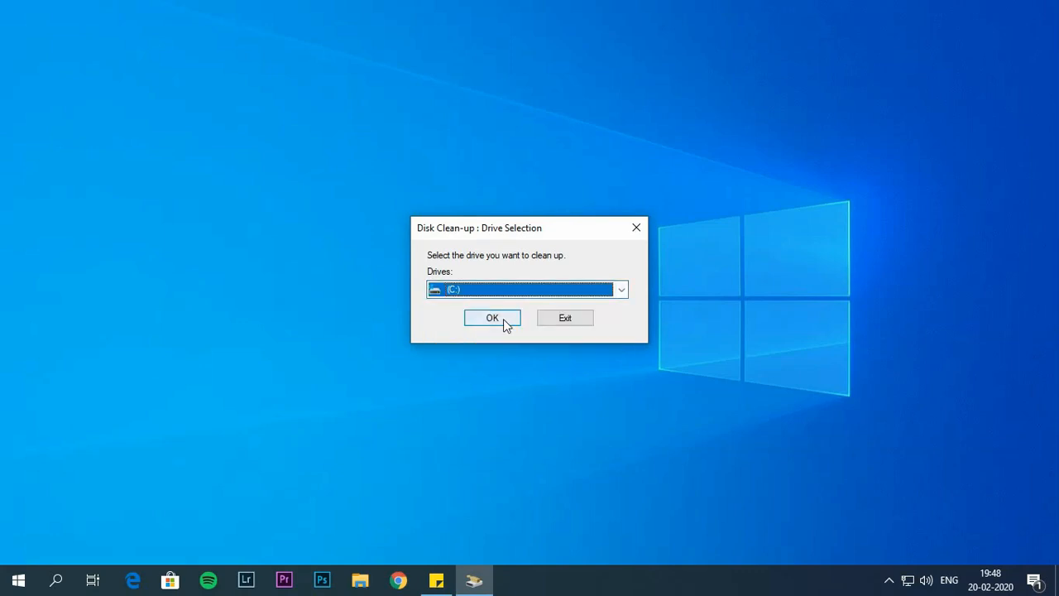
{"action": "left_click", "coordinate": [492, 317]}
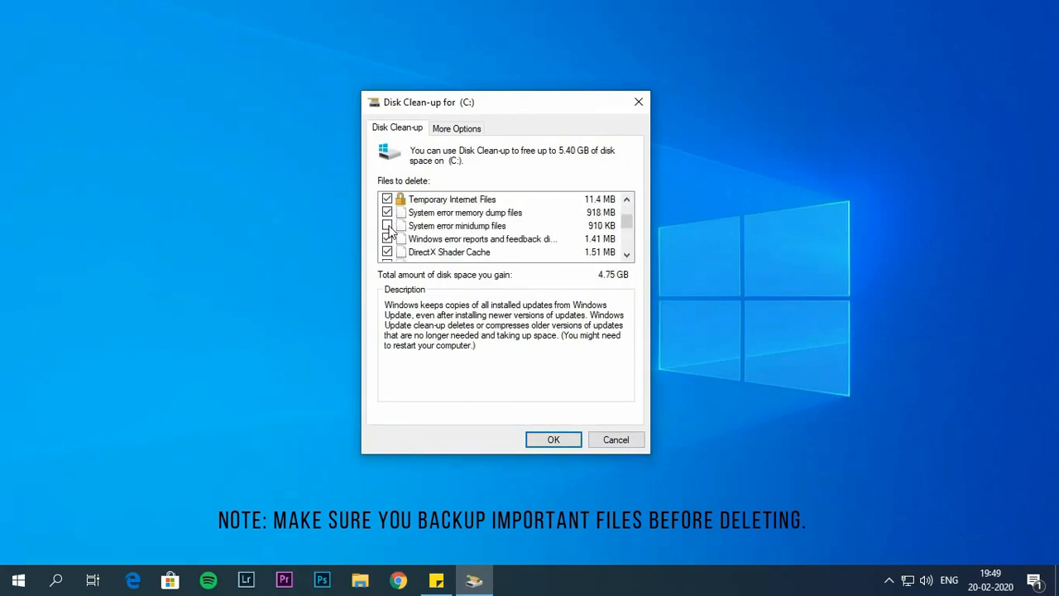
{"action": "scroll", "scroll_direction": "down", "scroll_amount": 3}
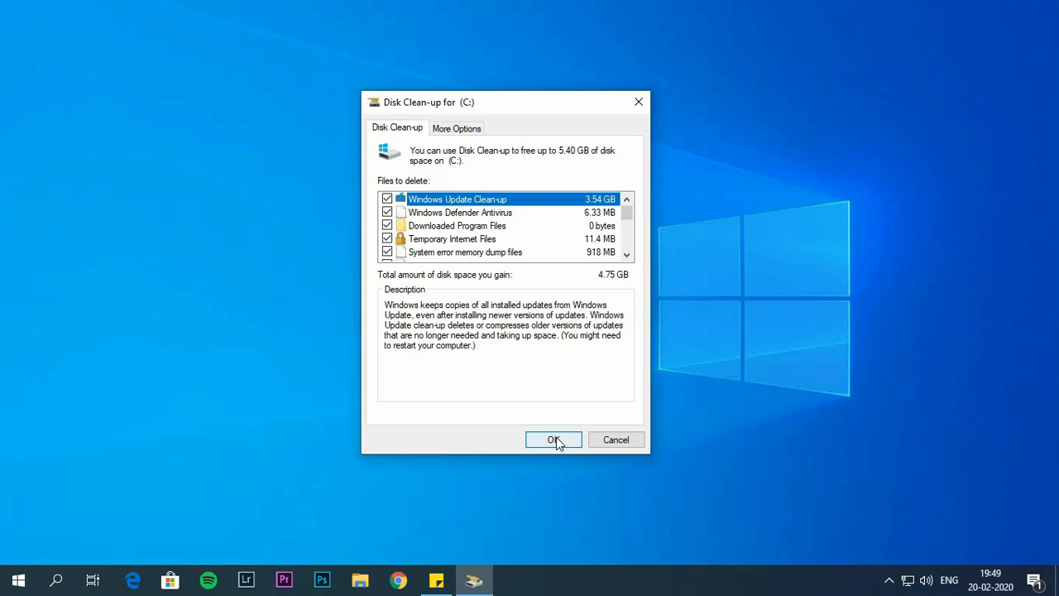
{"action": "left_click", "coordinate": [553, 439]}
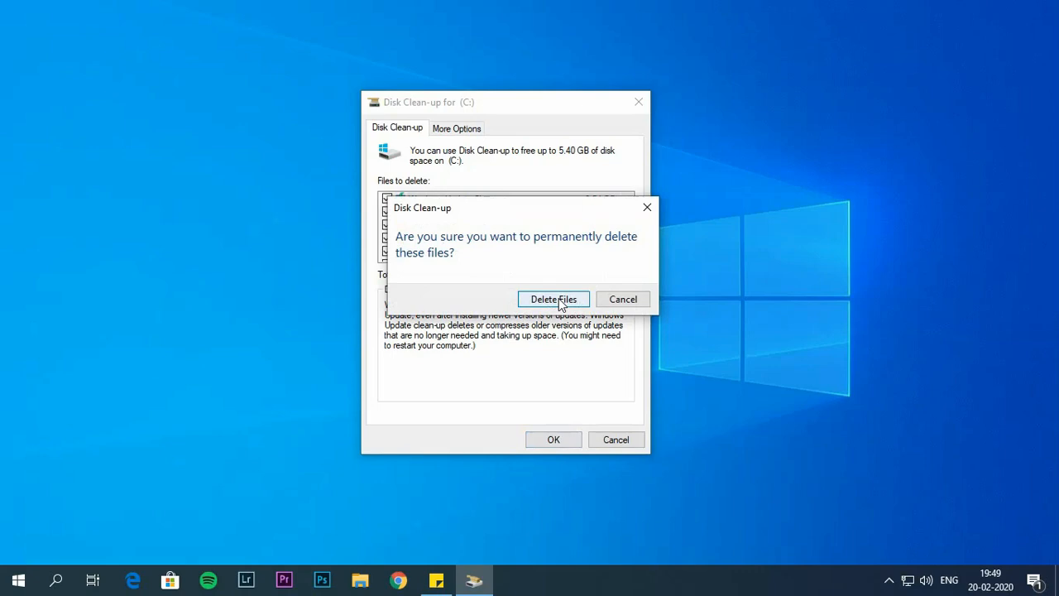
{"action": "left_click", "coordinate": [553, 299]}
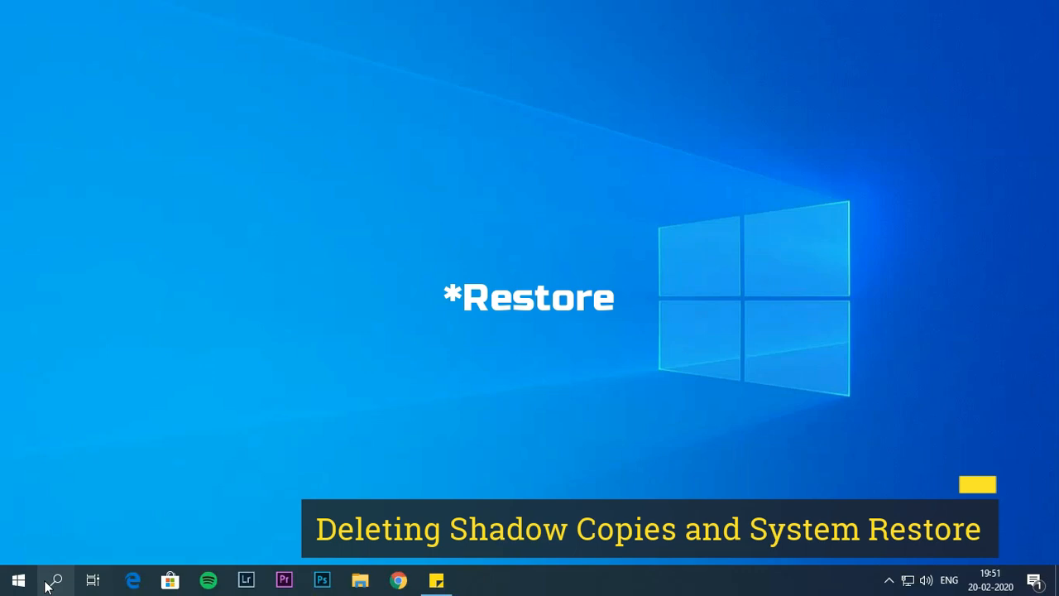
Reopen Disk Clean-up for C: and clean up older System Restore points and shadow copies
{"action": "left_click", "coordinate": [55, 579]}
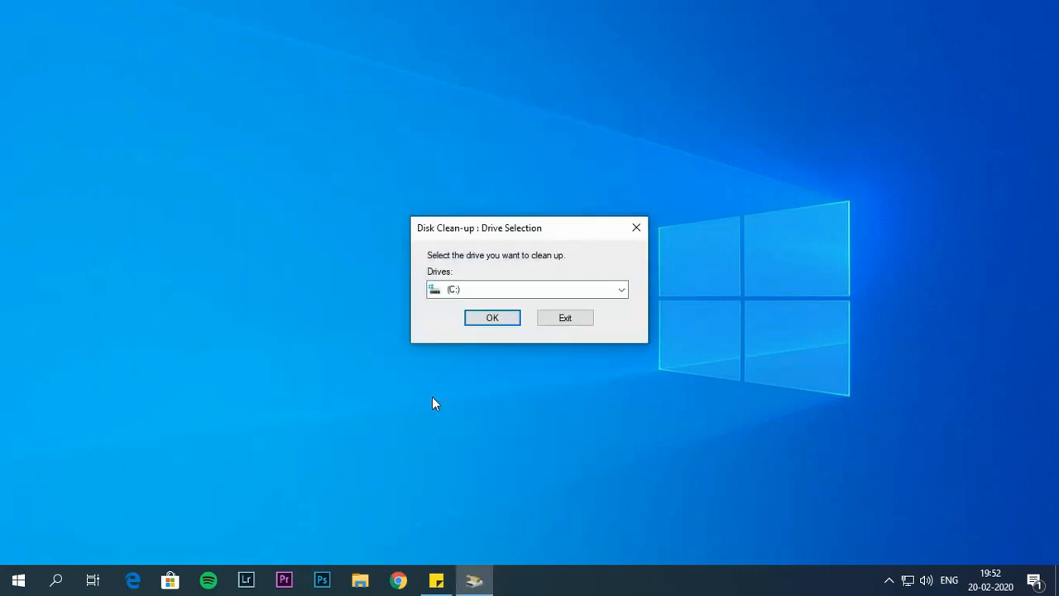
{"action": "left_click", "coordinate": [492, 317]}
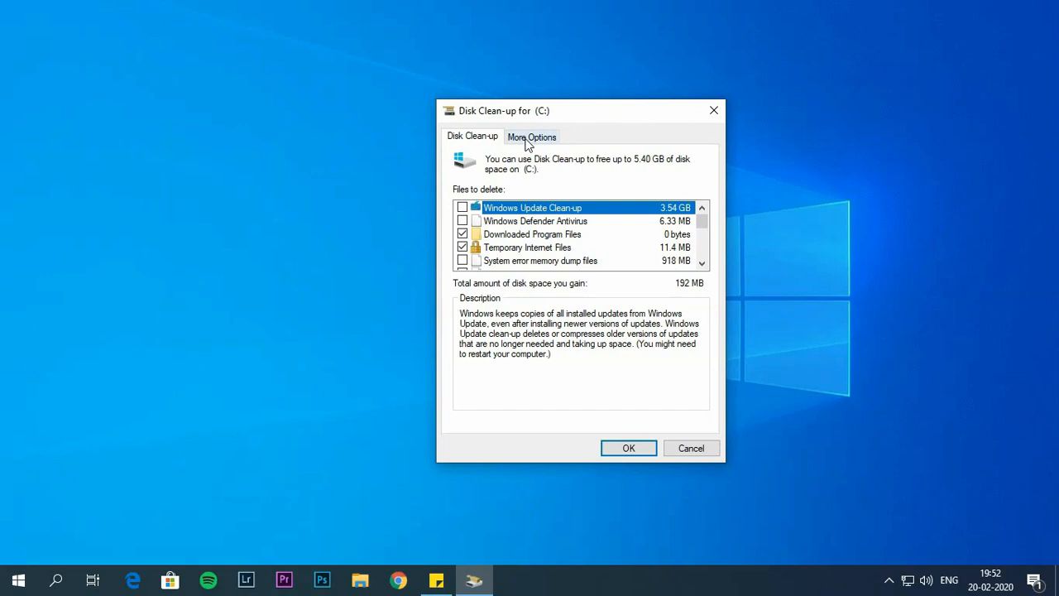
{"action": "left_click", "coordinate": [530, 137]}
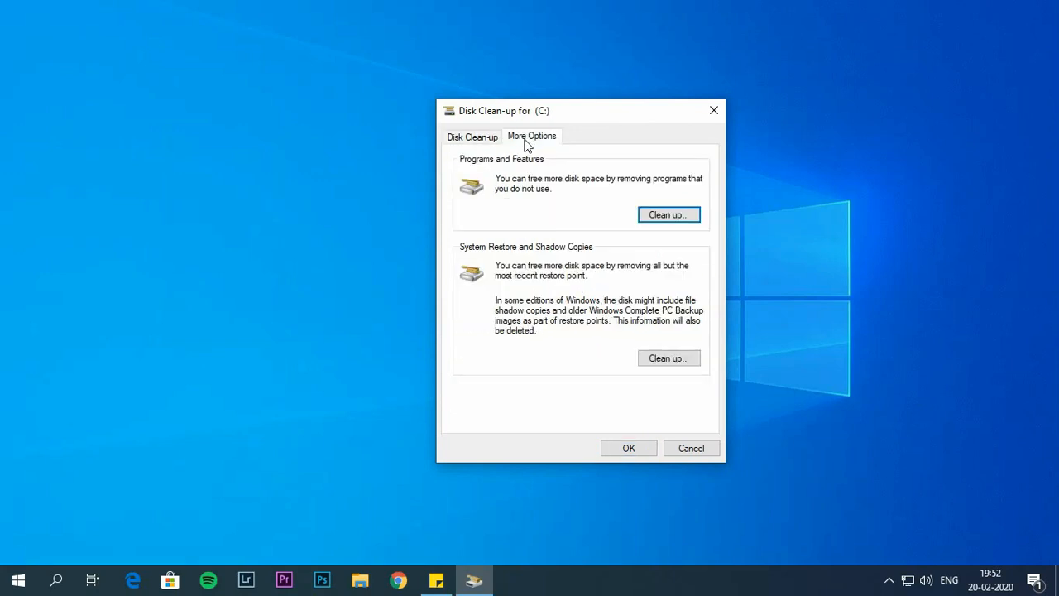
{"action": "mouse_move", "coordinate": [468, 258]}
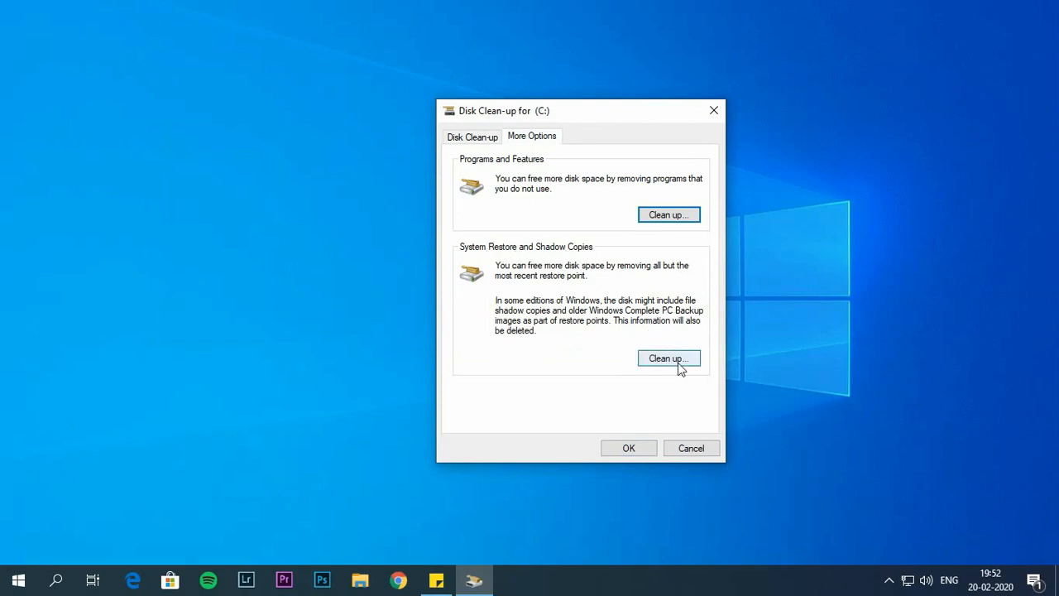
{"action": "left_click", "coordinate": [669, 358]}
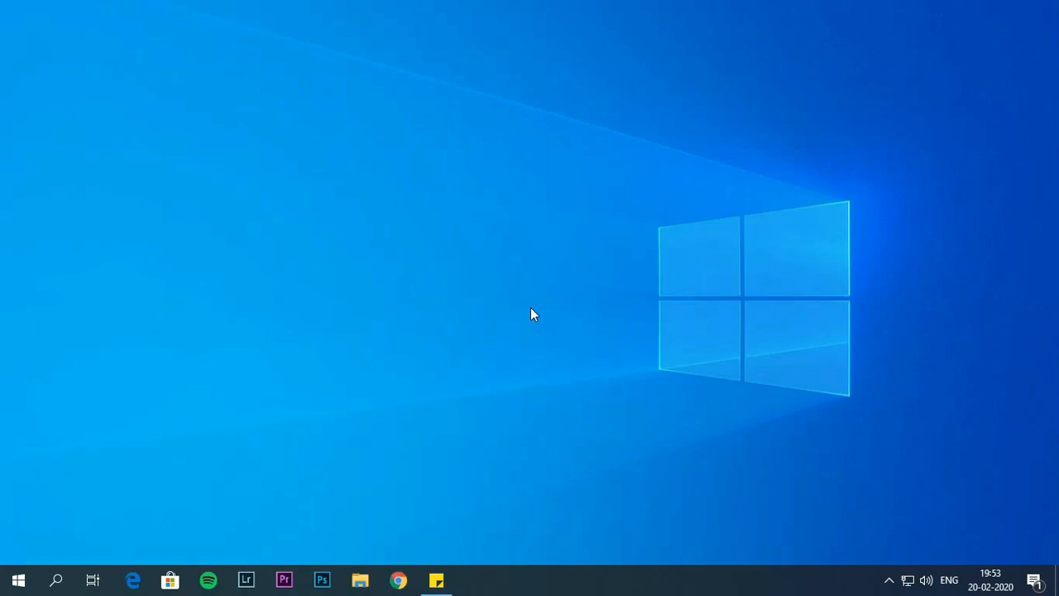
Open Apps & features maximised and sort installed apps by size
{"action": "left_click", "coordinate": [18, 579]}
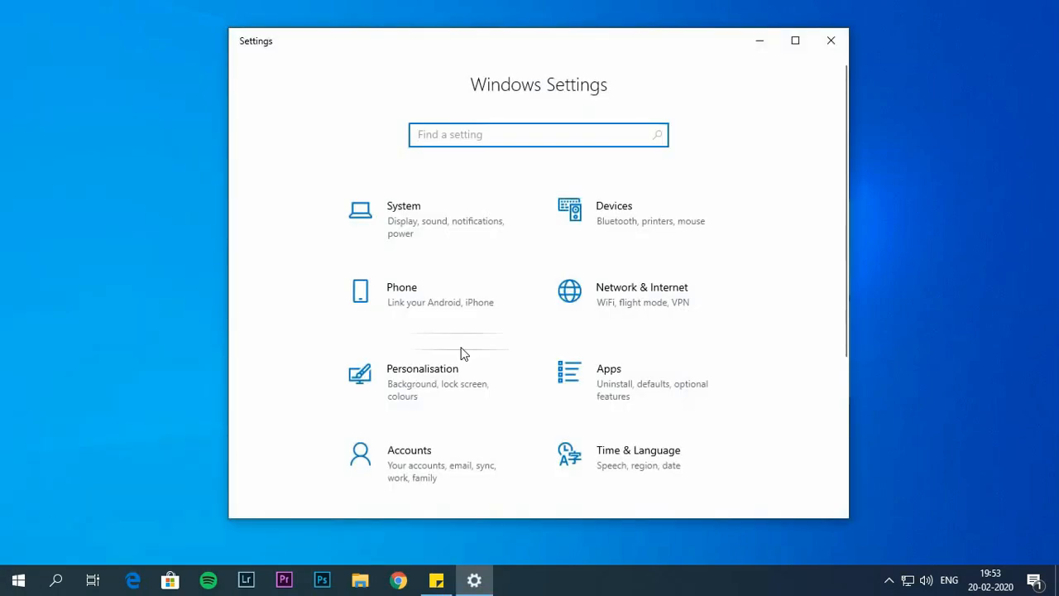
{"action": "left_click", "coordinate": [608, 368]}
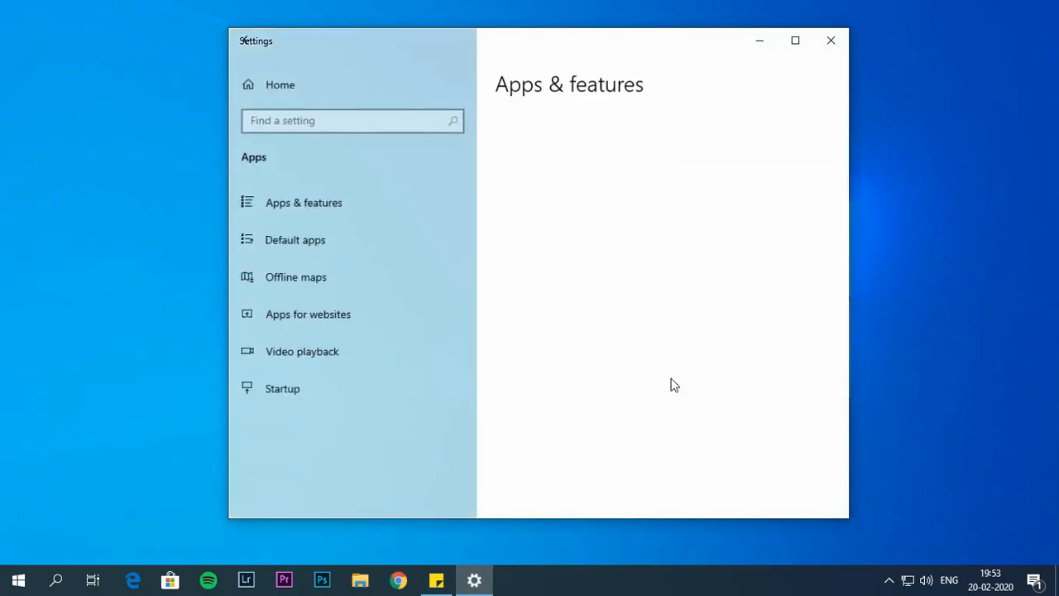
{"action": "left_click", "coordinate": [795, 39]}
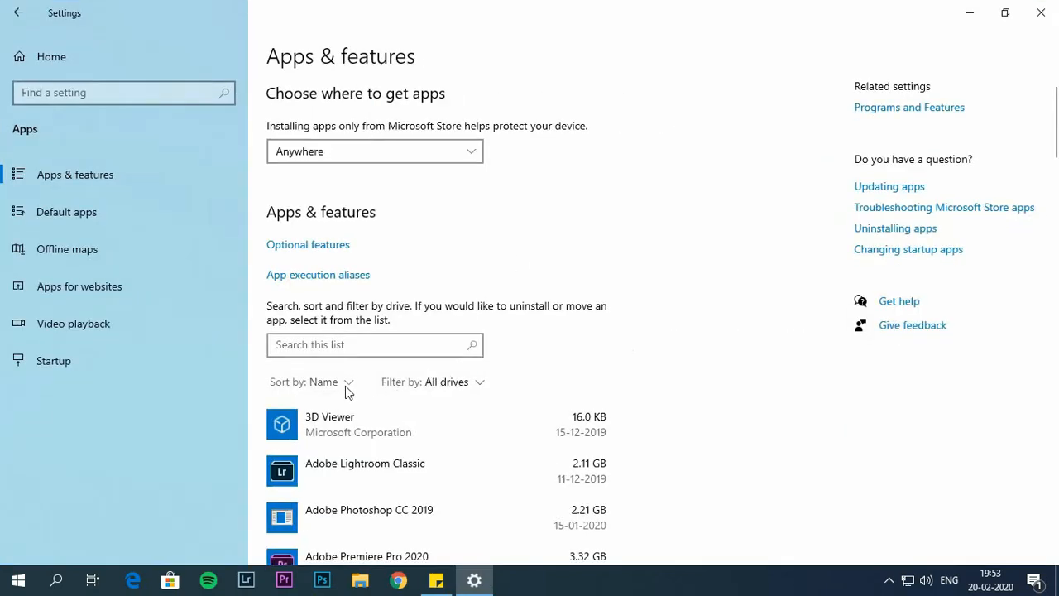
{"action": "left_click", "coordinate": [312, 382]}
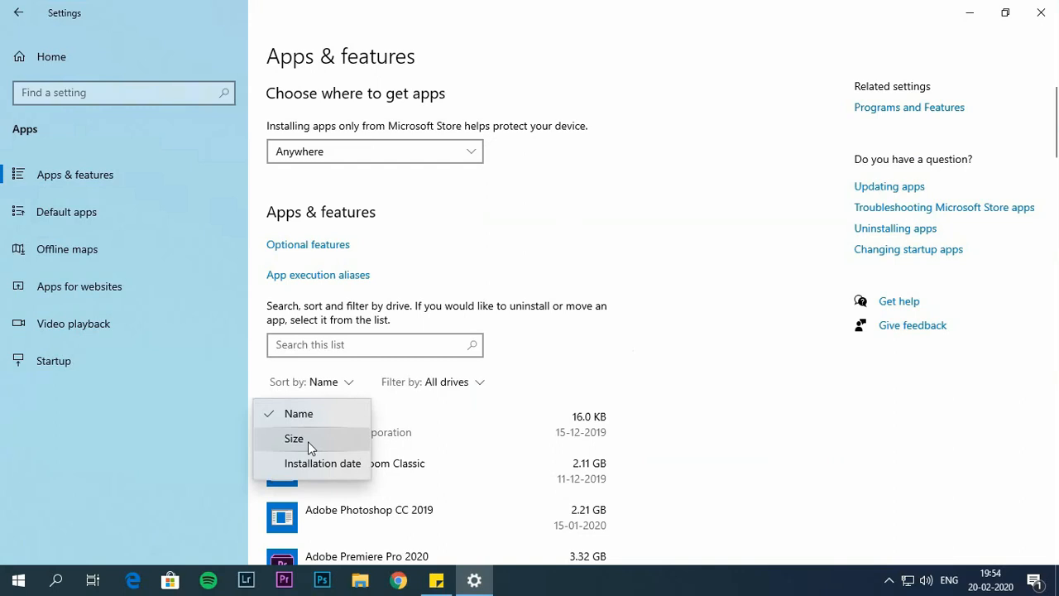
{"action": "left_click", "coordinate": [294, 439]}
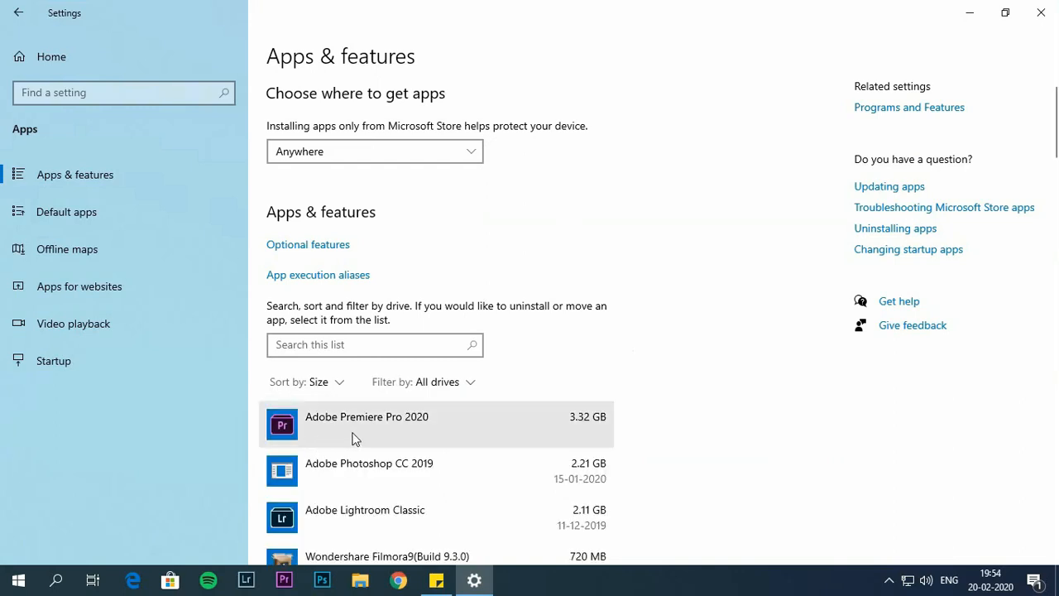
Uninstall Skype from the app list and confirm
{"action": "scroll", "scroll_direction": "down", "scroll_amount": 3}
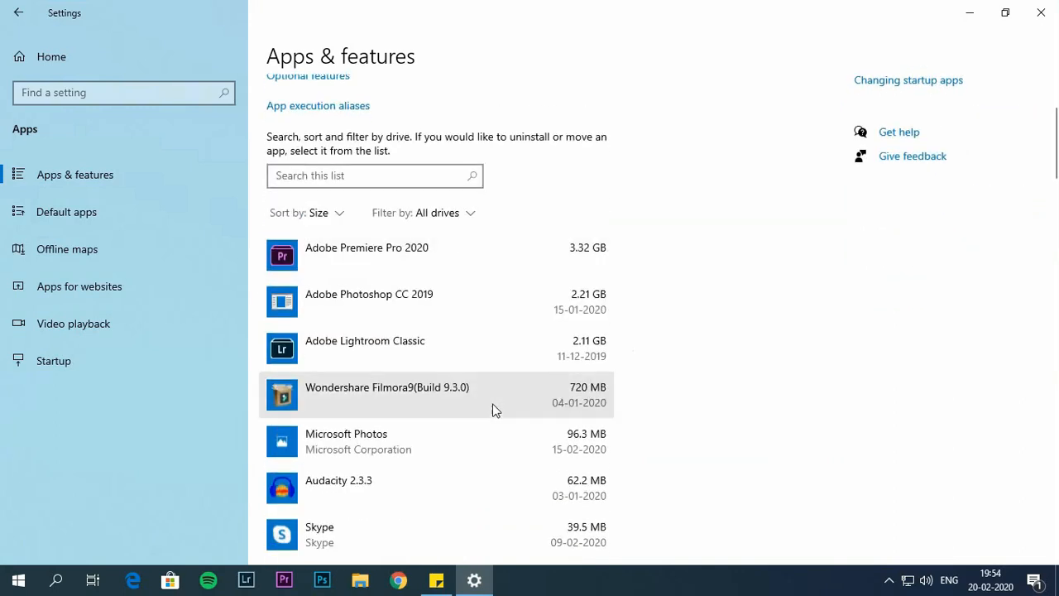
{"action": "scroll", "scroll_direction": "down", "scroll_amount": 3}
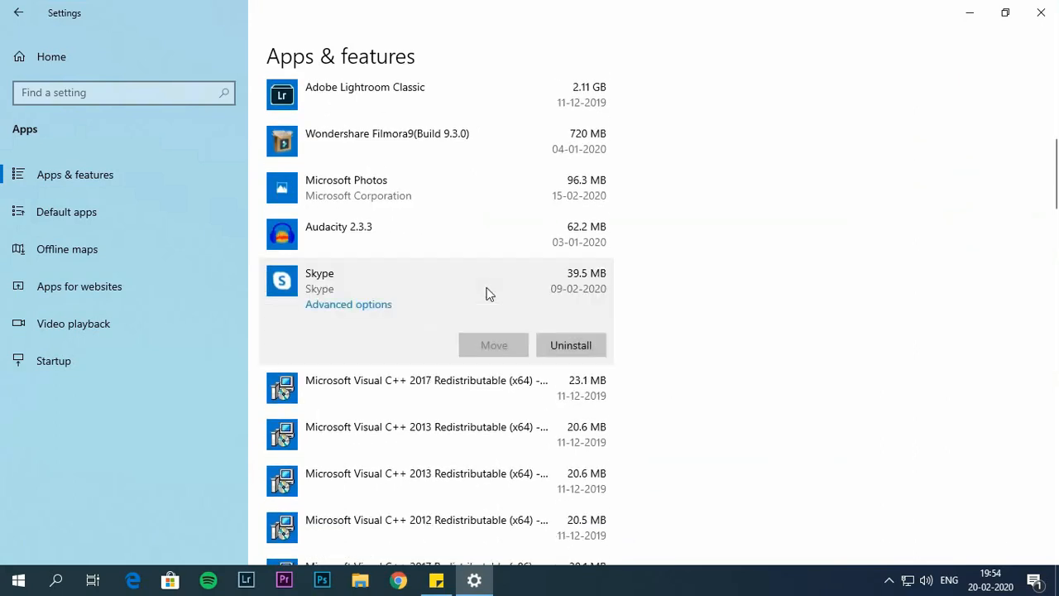
{"action": "left_click", "coordinate": [571, 345]}
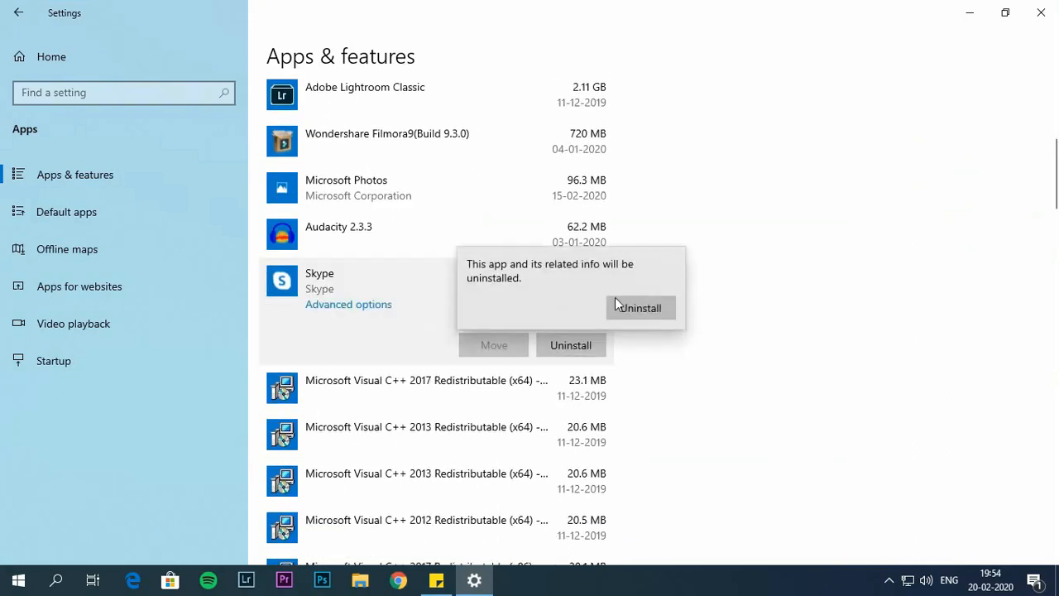
{"action": "left_click", "coordinate": [641, 307]}
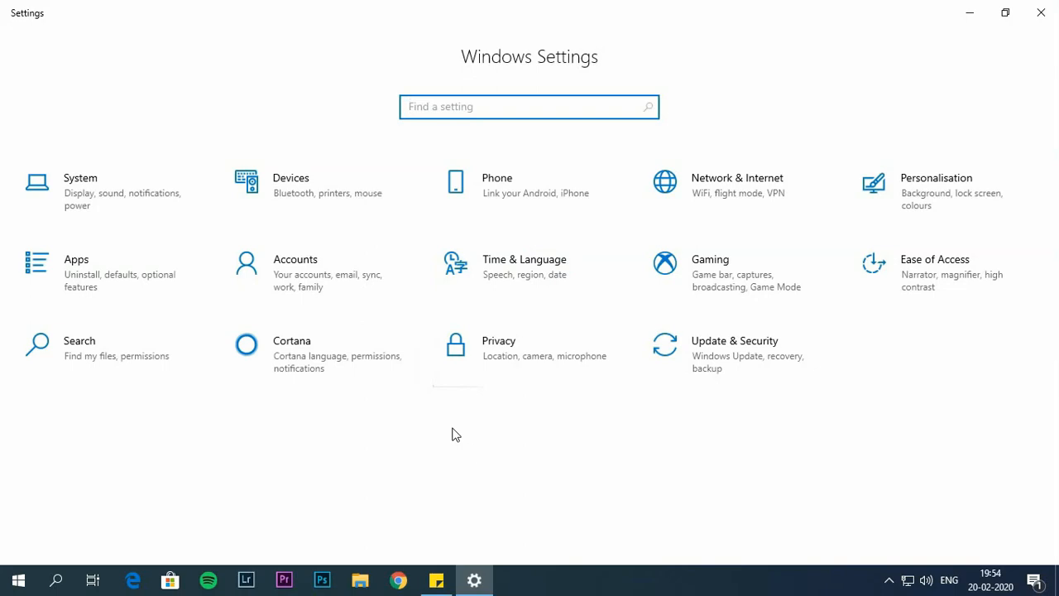
{"action": "mouse_move", "coordinate": [506, 268]}
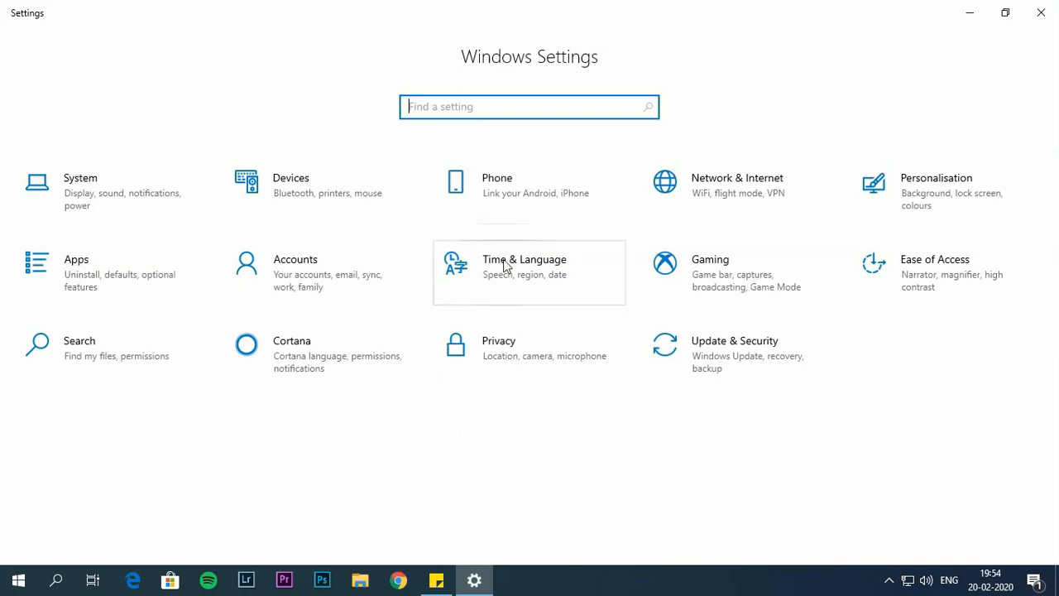
Remove Hindi from the preferred languages under Time & Language > Language
{"action": "left_click", "coordinate": [524, 264]}
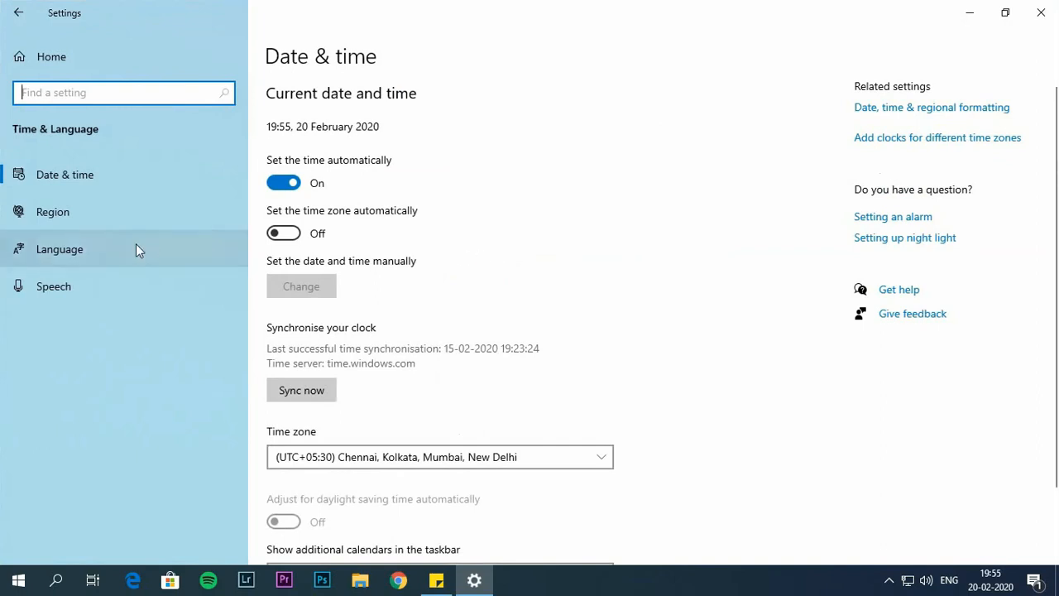
{"action": "left_click", "coordinate": [60, 249]}
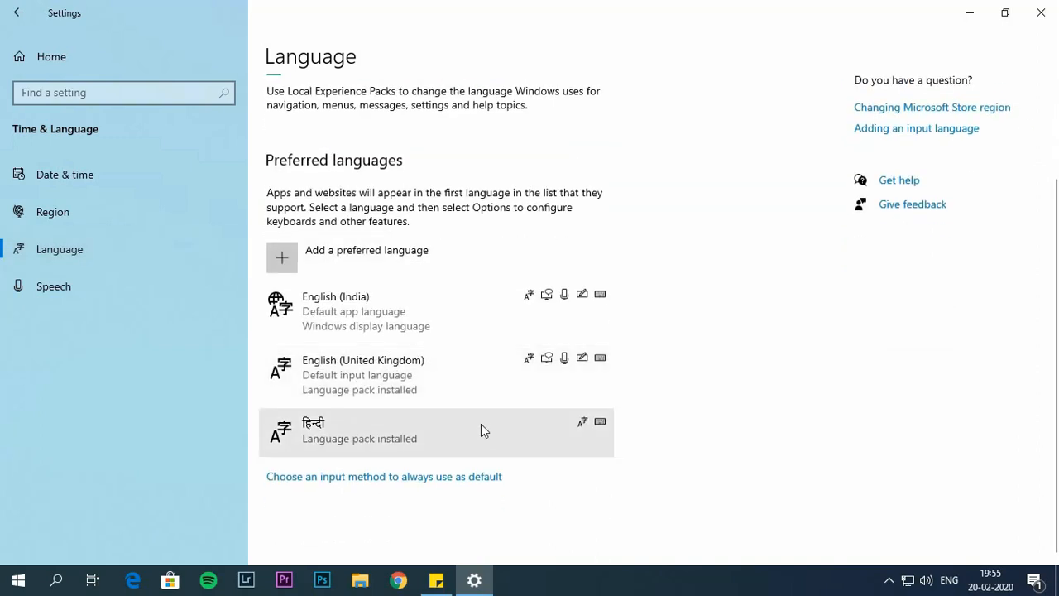
{"action": "left_click", "coordinate": [484, 430]}
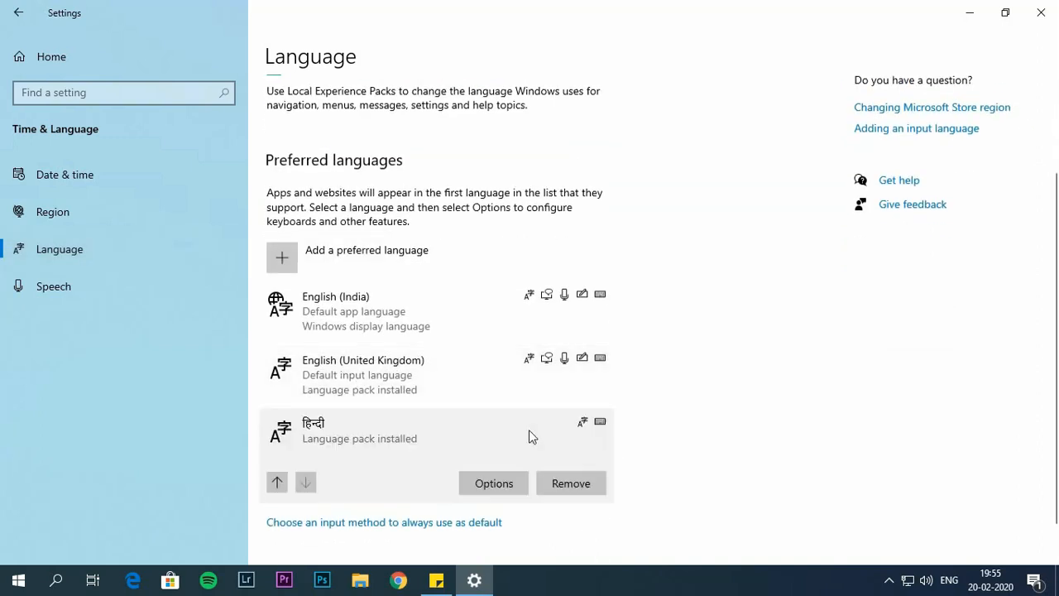
{"action": "left_click", "coordinate": [571, 483]}
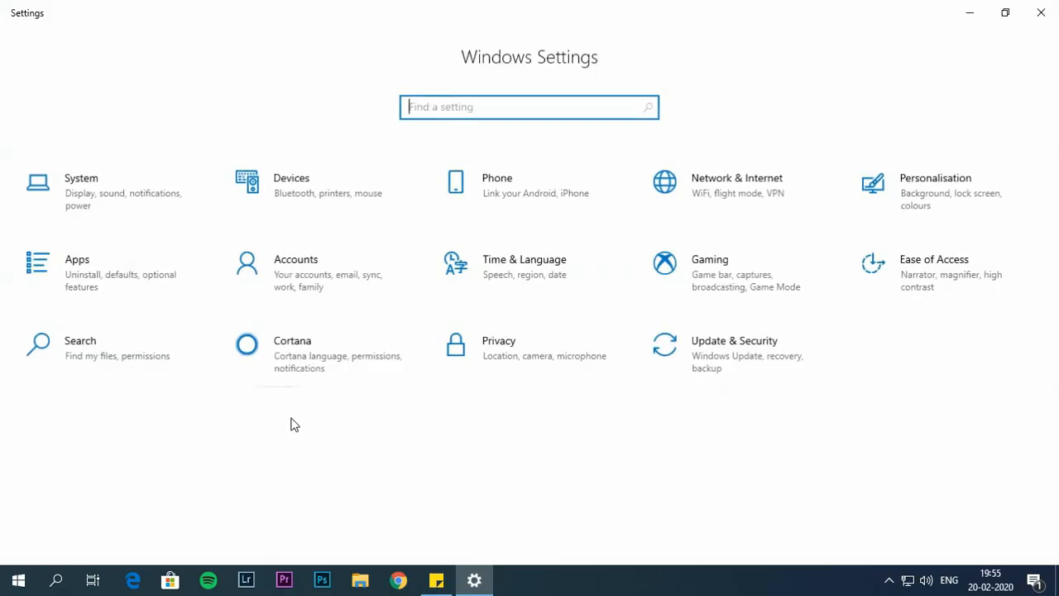
{"action": "mouse_move", "coordinate": [439, 370]}
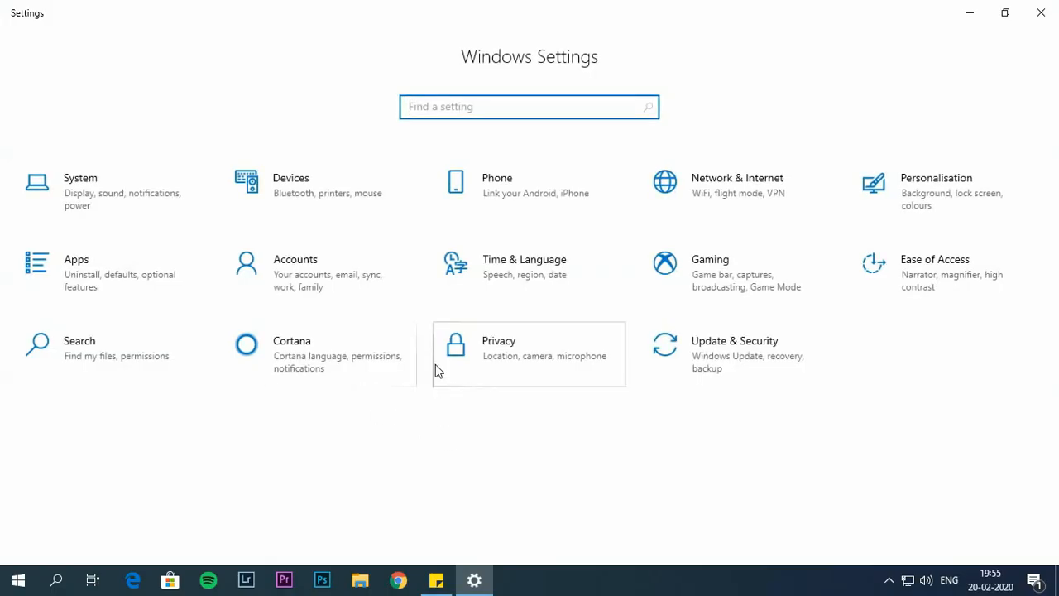
Delete all offline maps under Apps > Offline maps and close Settings
{"action": "left_click", "coordinate": [76, 259]}
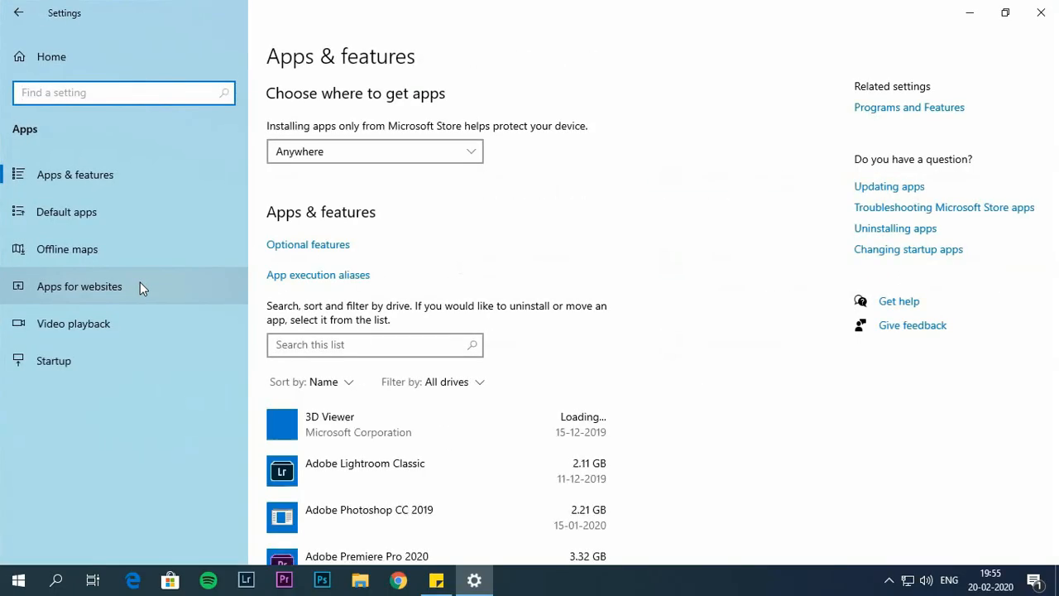
{"action": "mouse_move", "coordinate": [144, 259]}
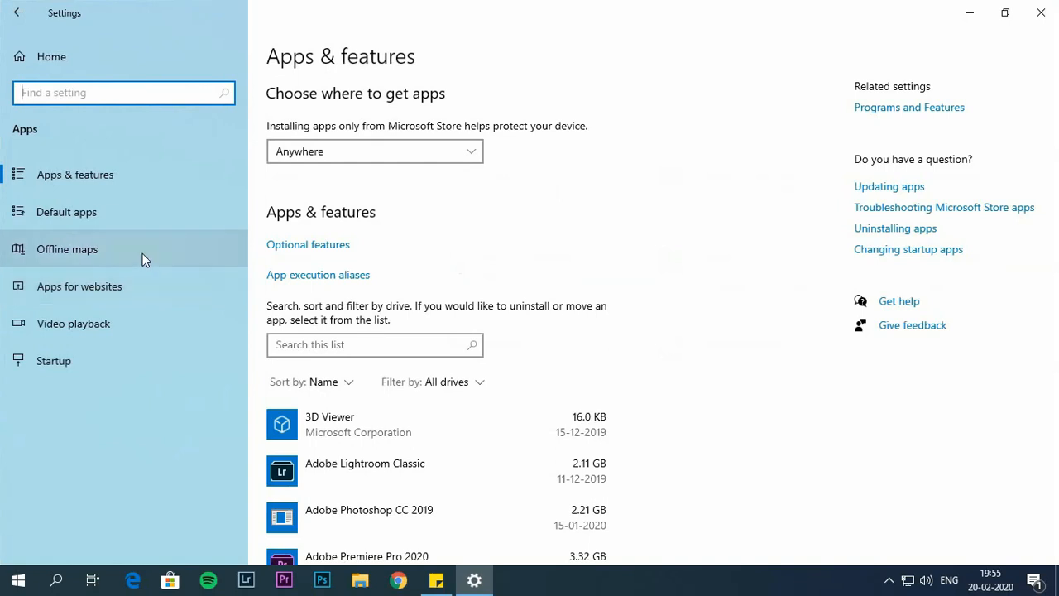
{"action": "left_click", "coordinate": [67, 248]}
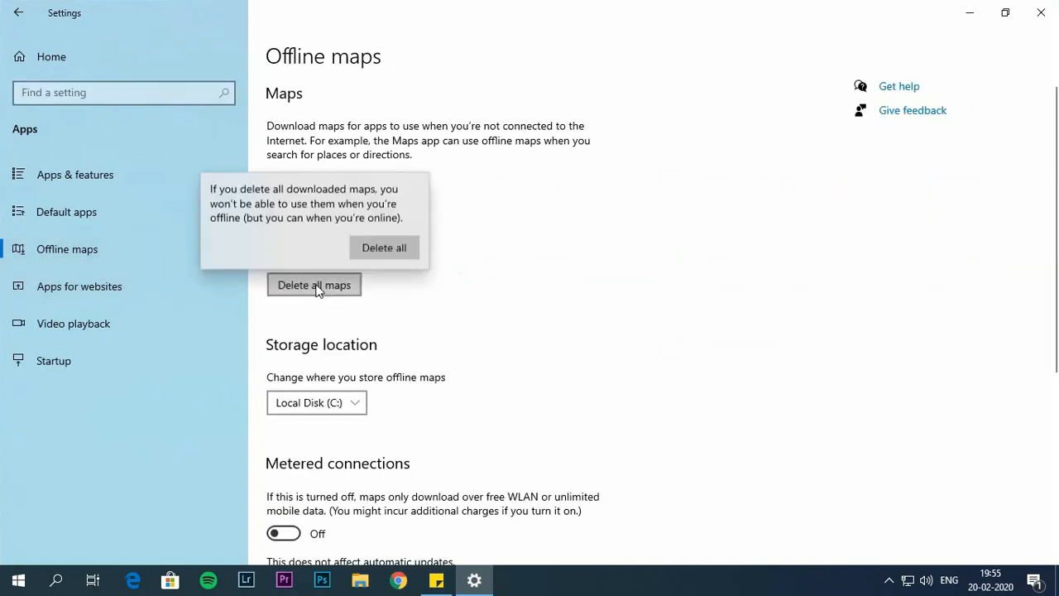
{"action": "left_click", "coordinate": [384, 247]}
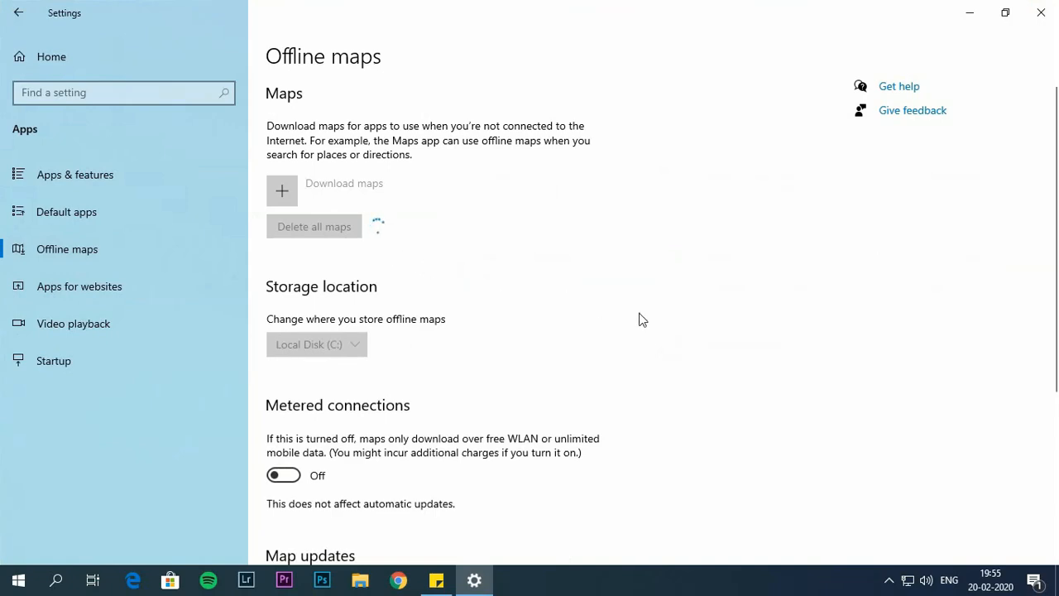
{"action": "left_click", "coordinate": [1037, 13]}
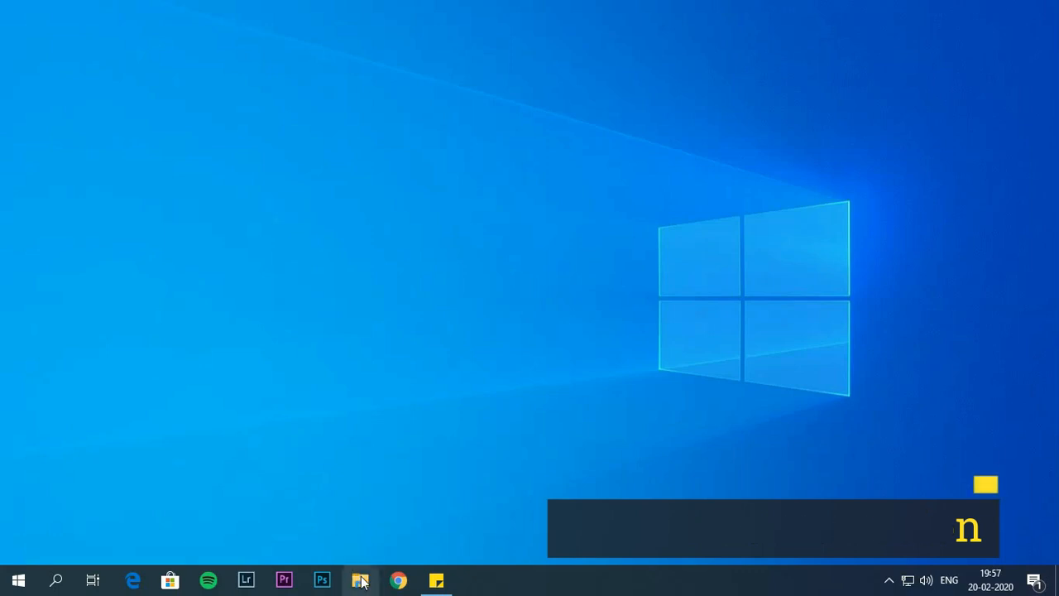
Enable Compress contents in New folder's Advanced attributes and apply it
{"action": "left_click", "coordinate": [360, 579]}
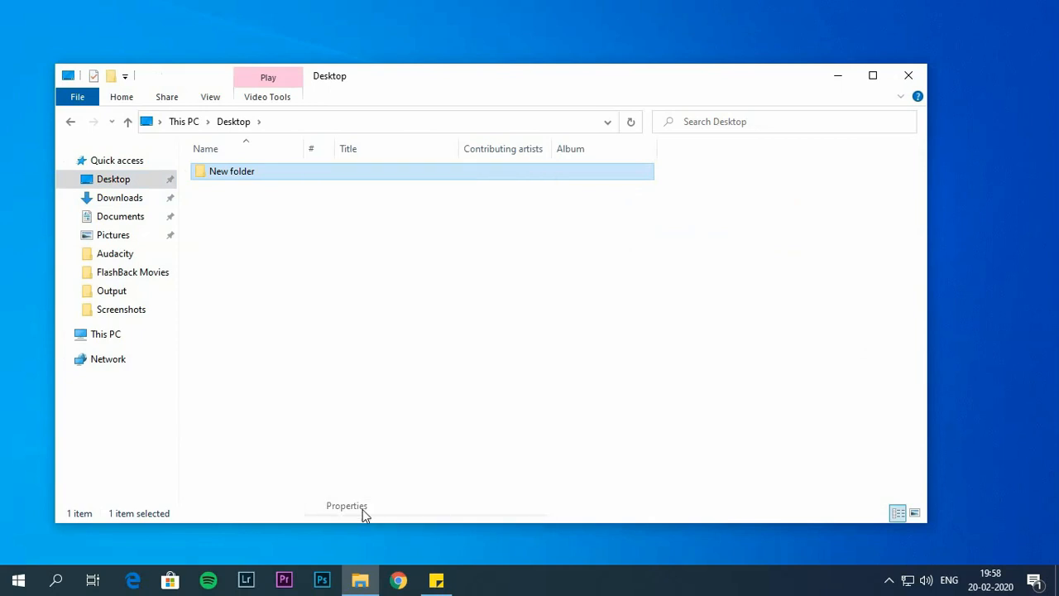
{"action": "left_click", "coordinate": [346, 506]}
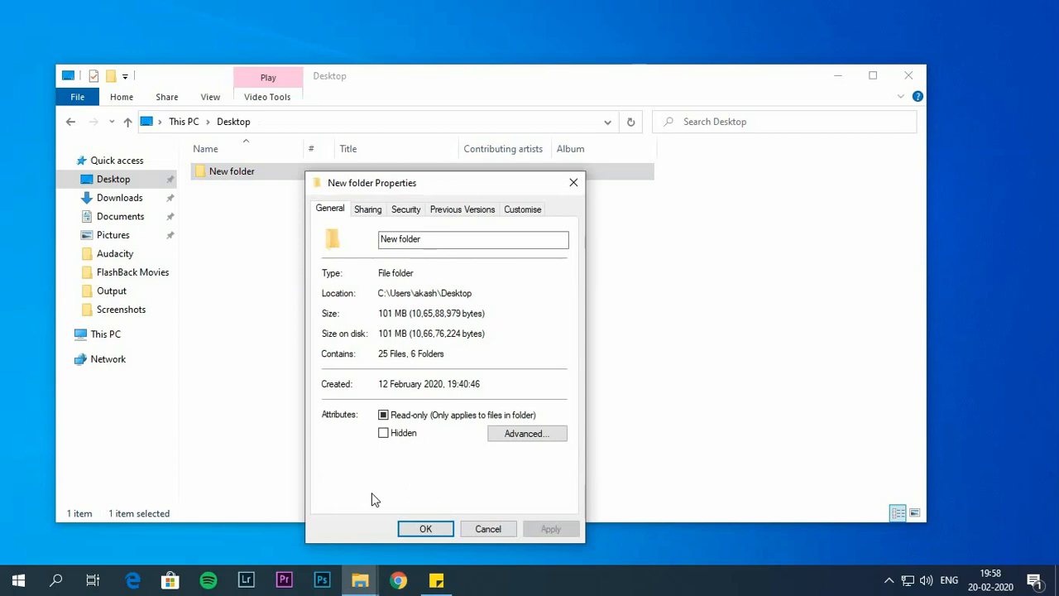
{"action": "left_click", "coordinate": [526, 433]}
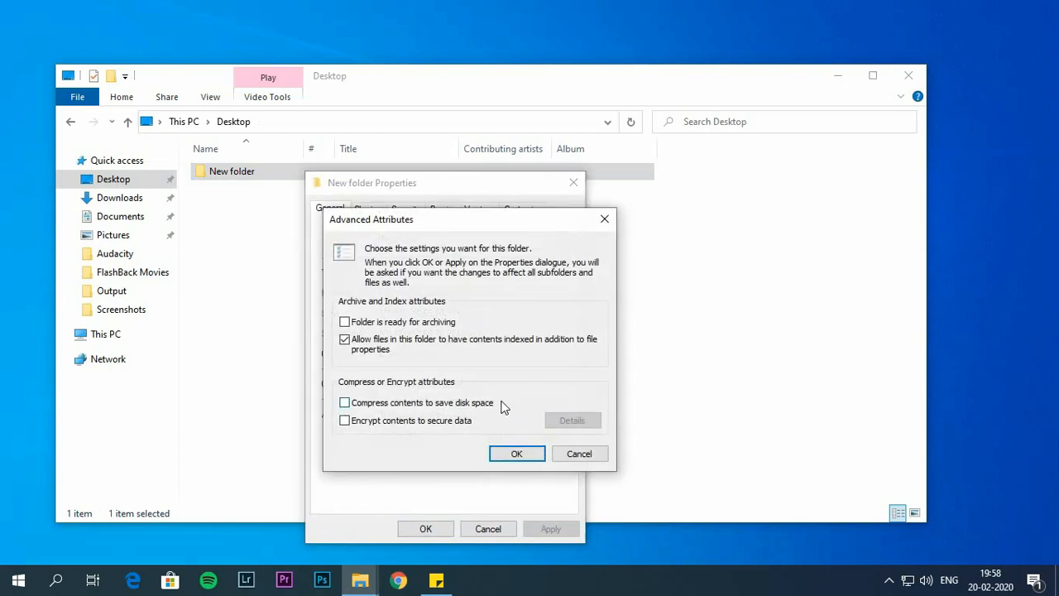
{"action": "left_click", "coordinate": [344, 402]}
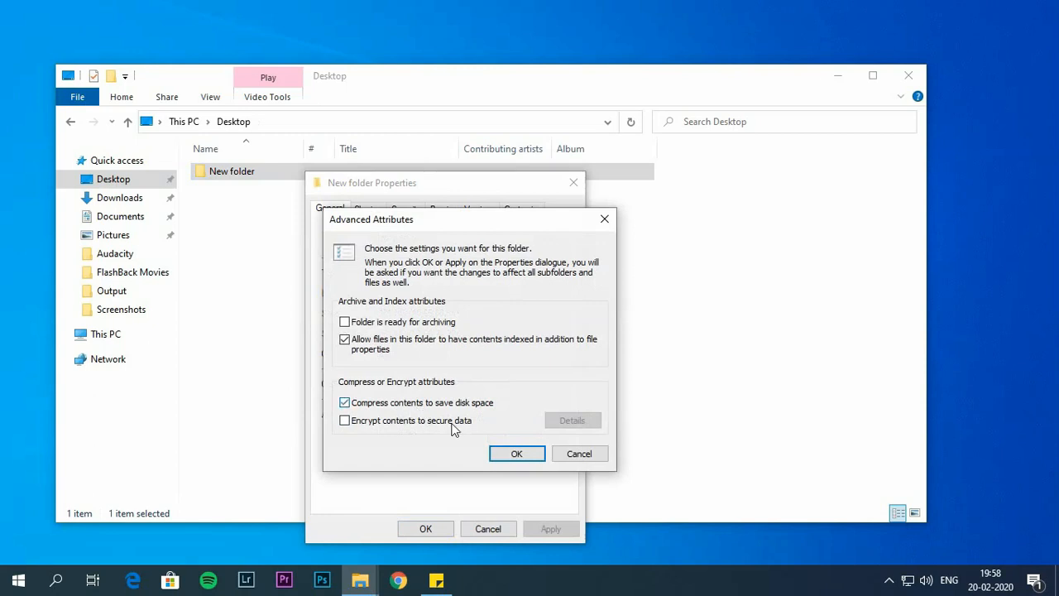
{"action": "left_click", "coordinate": [517, 453]}
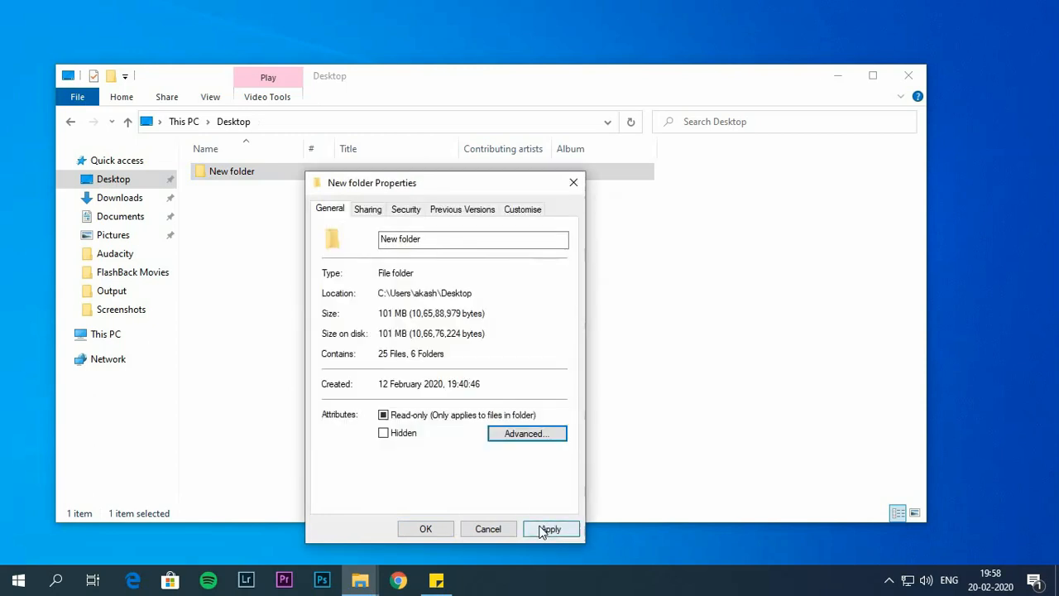
{"action": "left_click", "coordinate": [551, 529]}
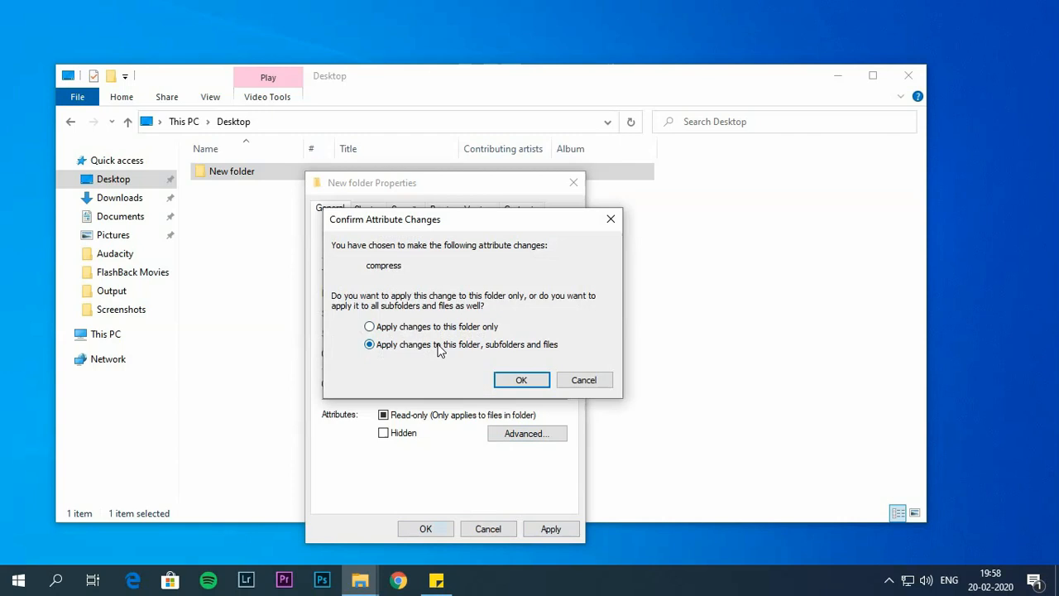
{"action": "mouse_move", "coordinate": [461, 354]}
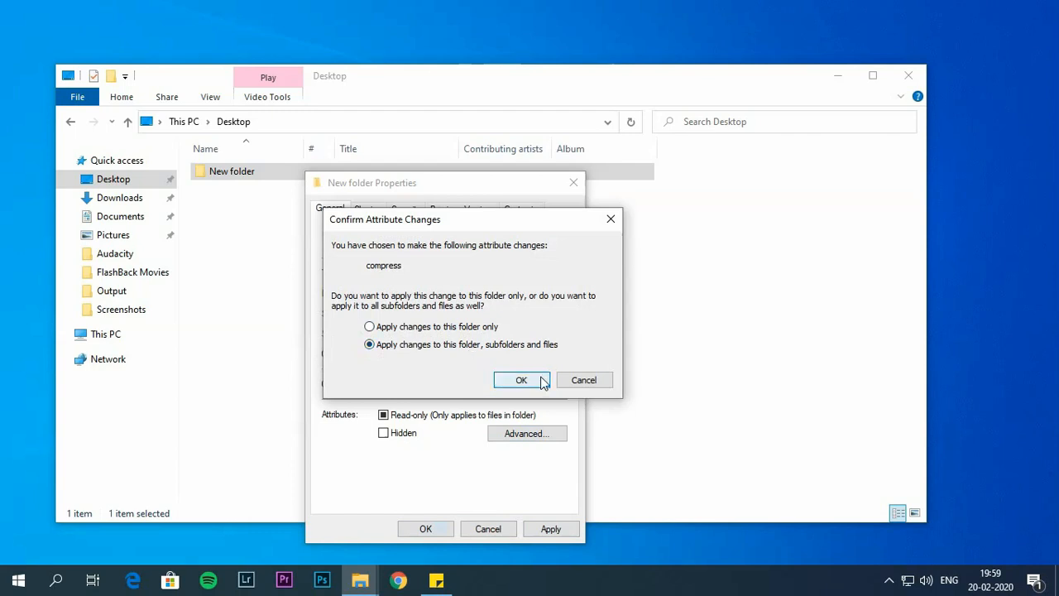
Apply compression to the folder, subfolders and files, then close properties
{"action": "left_click", "coordinate": [521, 379]}
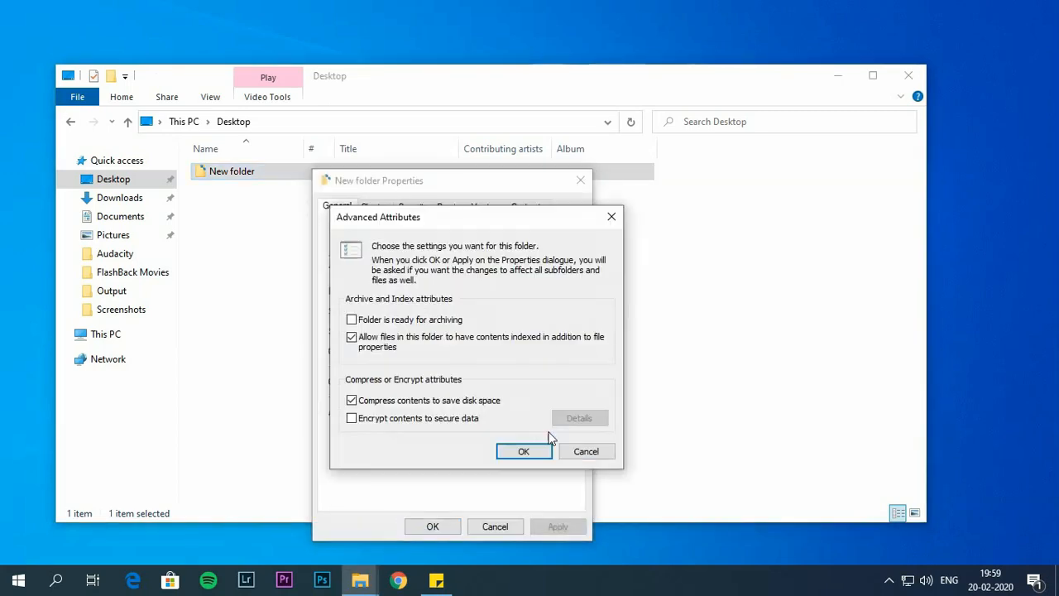
{"action": "left_click", "coordinate": [524, 451]}
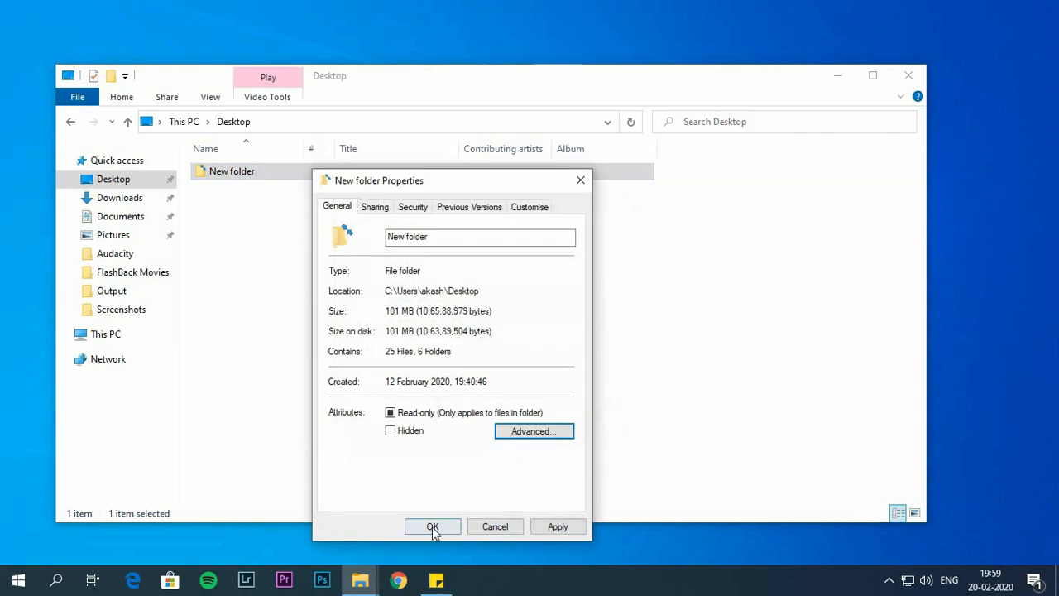
{"action": "left_click", "coordinate": [432, 526]}
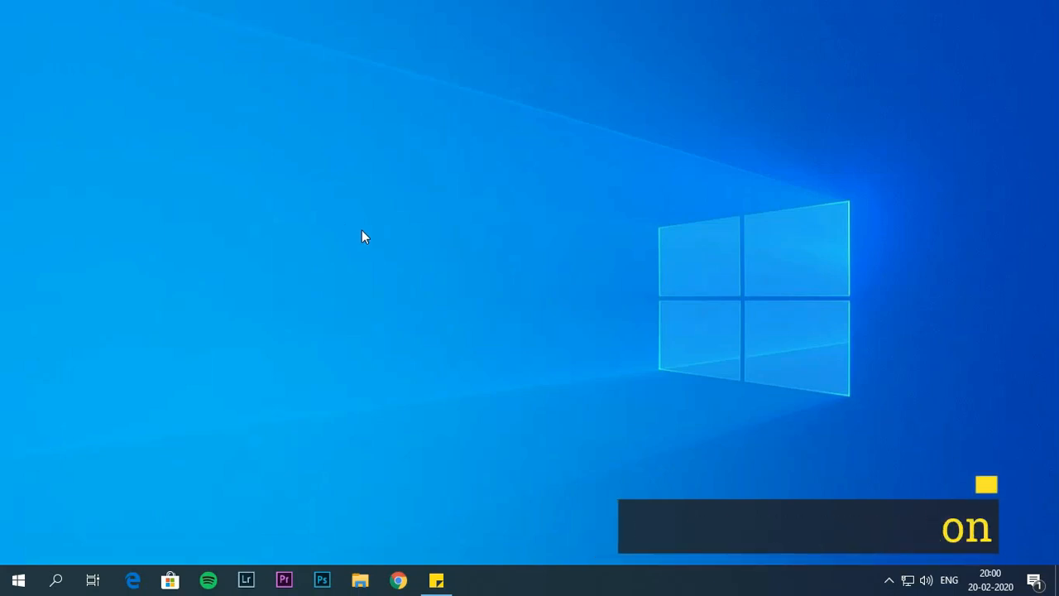
Compress the Studio (D:) drive, including subfolders and files, from This PC properties
{"action": "left_click", "coordinate": [360, 580]}
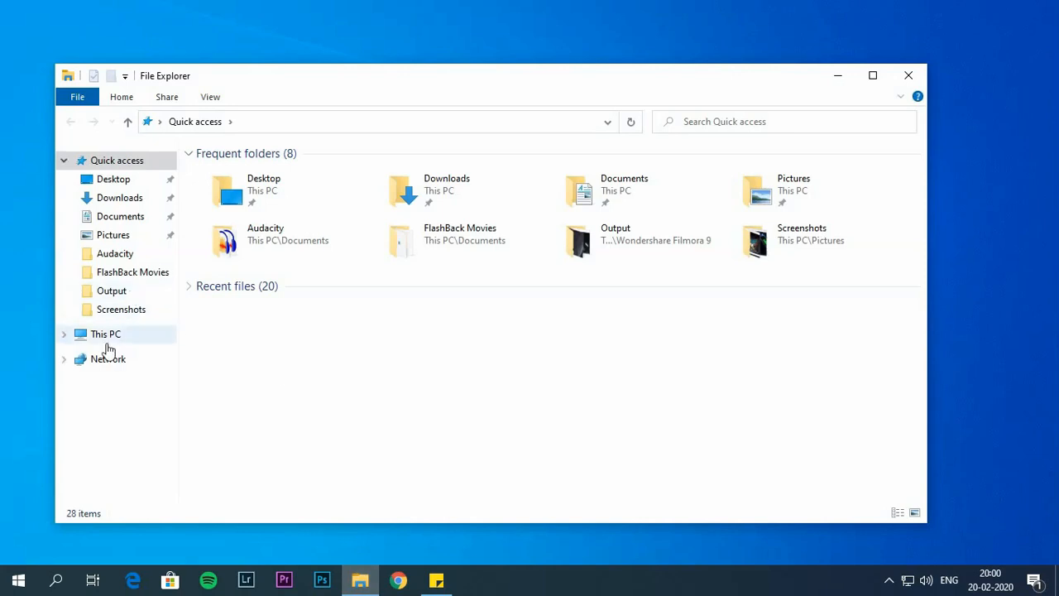
{"action": "left_click", "coordinate": [105, 334]}
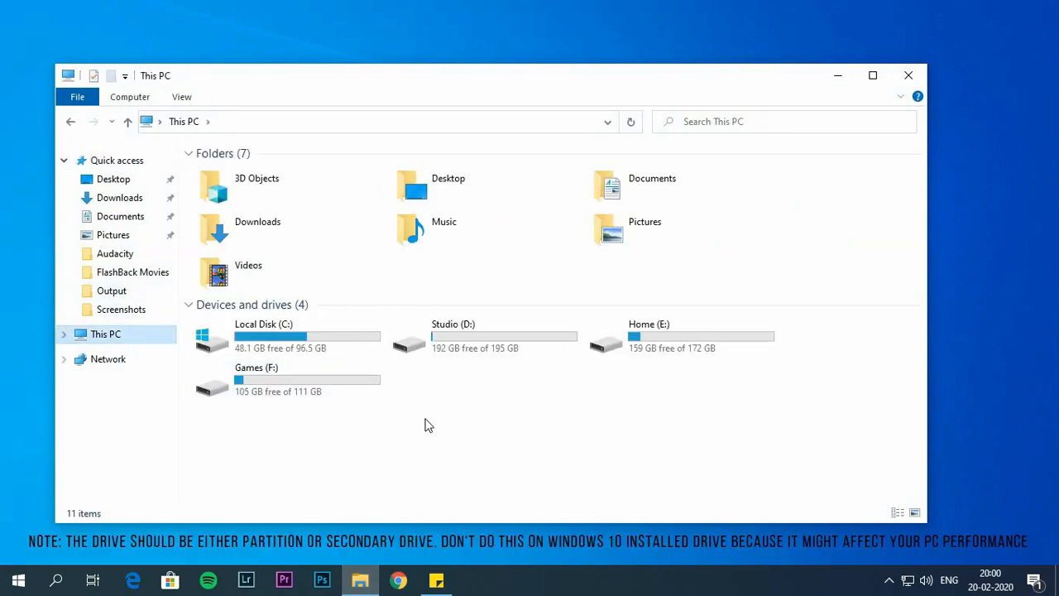
{"action": "mouse_move", "coordinate": [433, 421]}
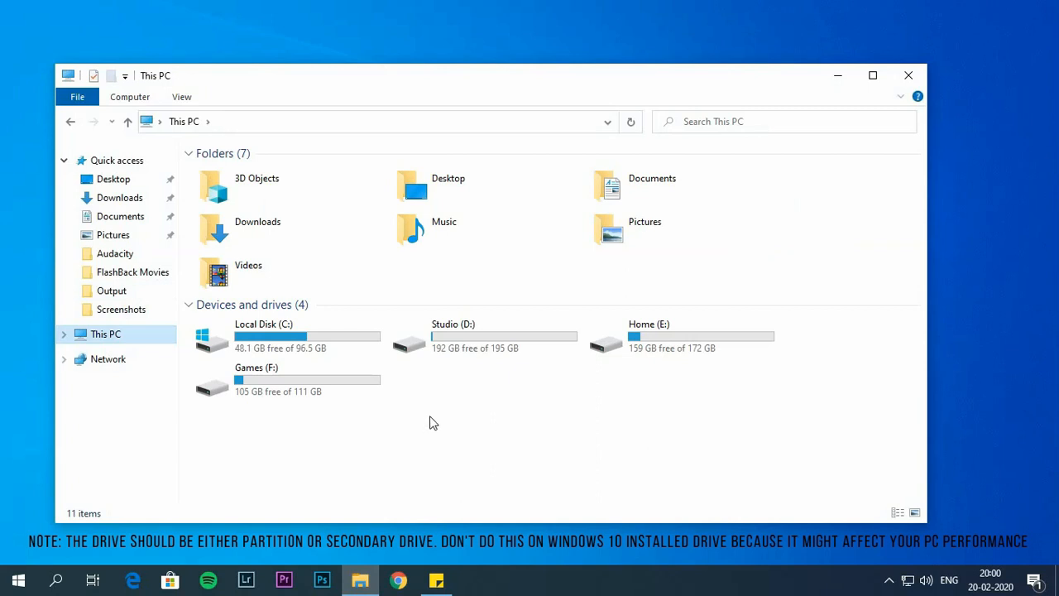
{"action": "right_click", "coordinate": [459, 339]}
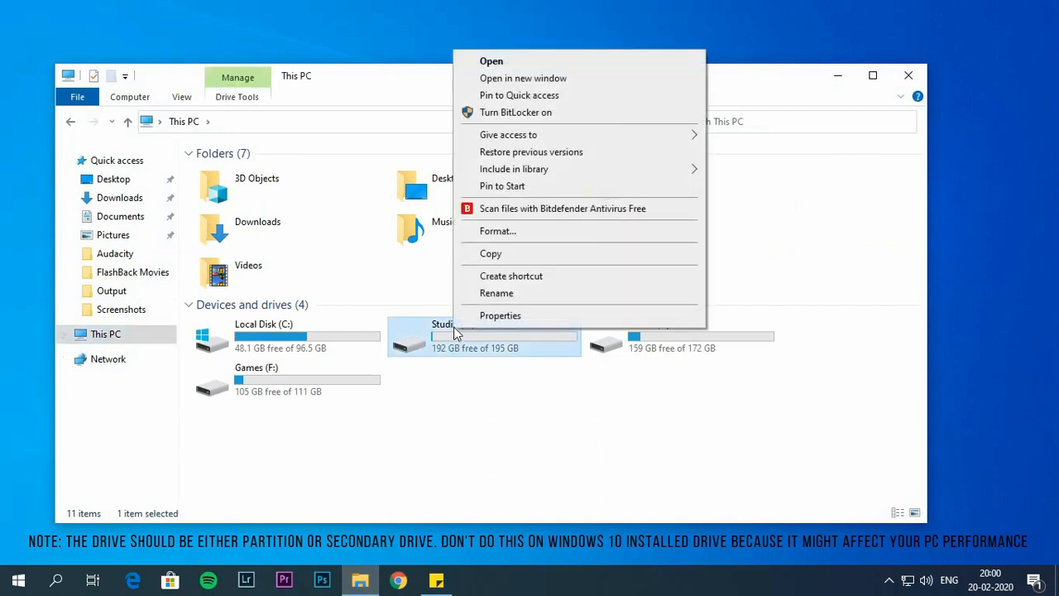
{"action": "mouse_move", "coordinate": [486, 320]}
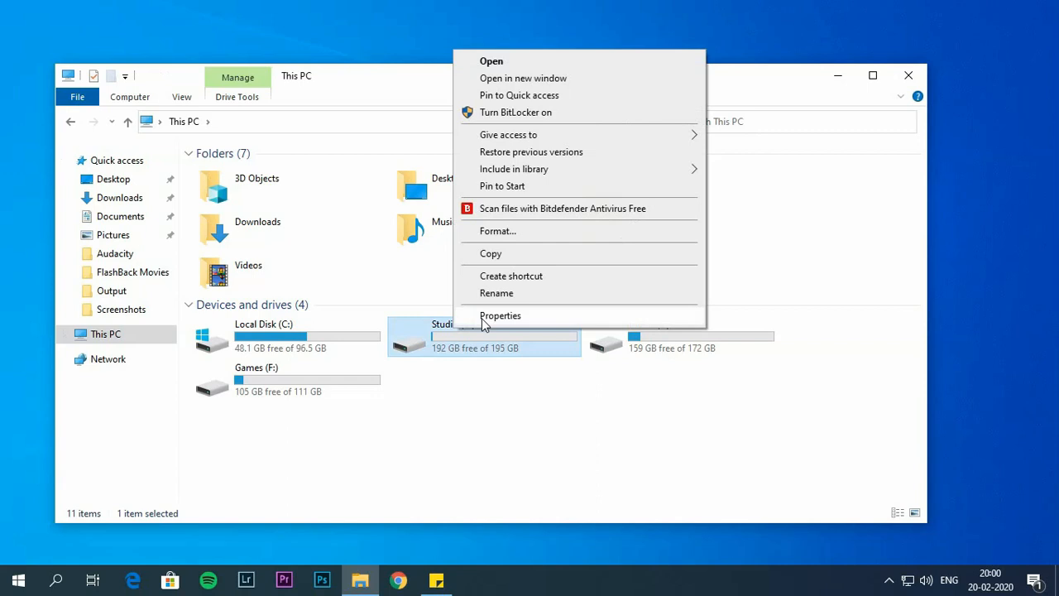
{"action": "left_click", "coordinate": [499, 315]}
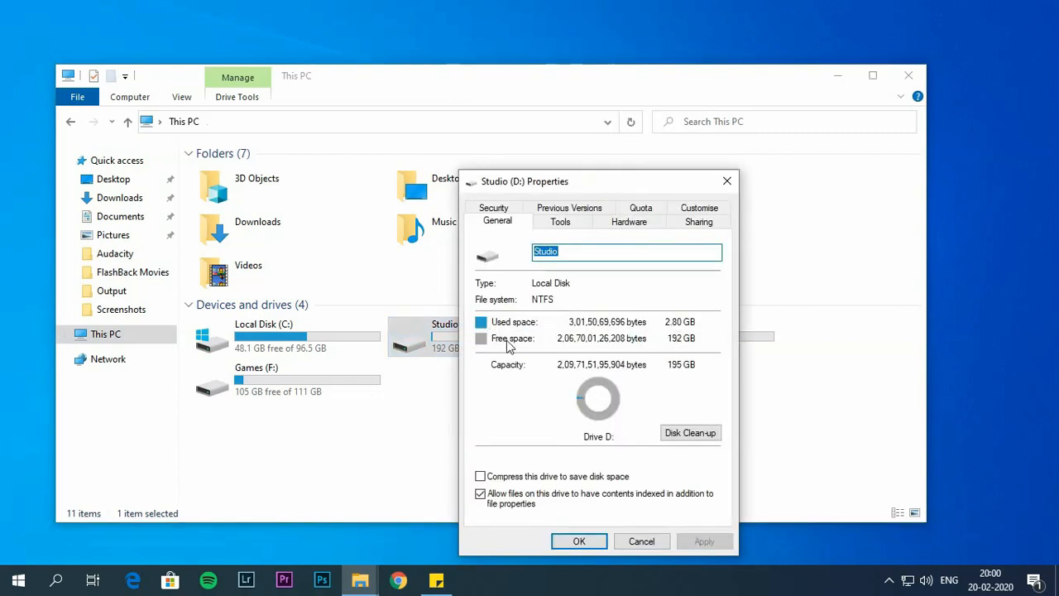
{"action": "mouse_move", "coordinate": [529, 411]}
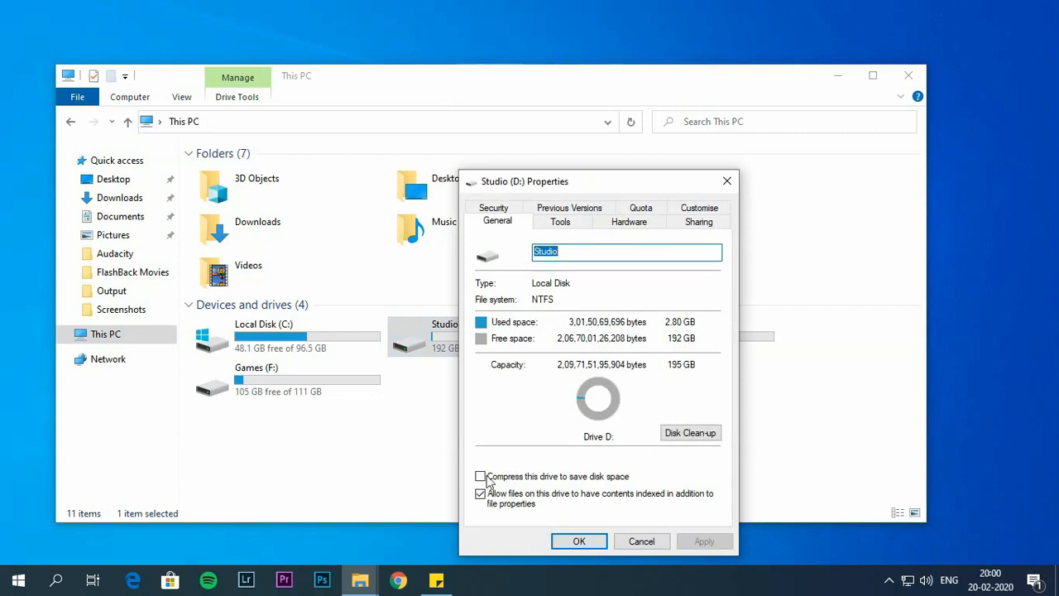
{"action": "left_click", "coordinate": [705, 541]}
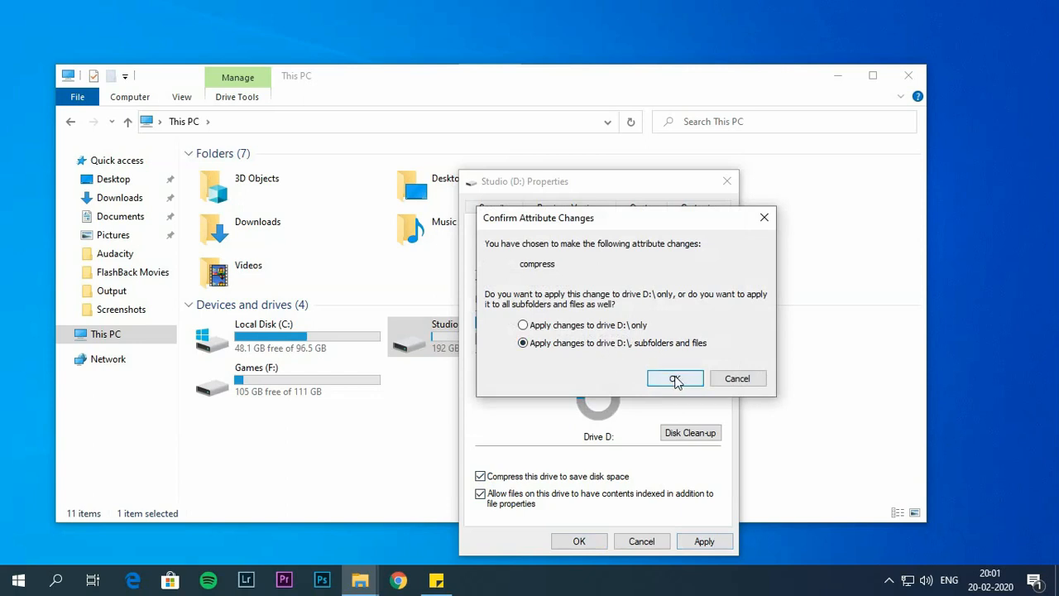
{"action": "mouse_move", "coordinate": [692, 381]}
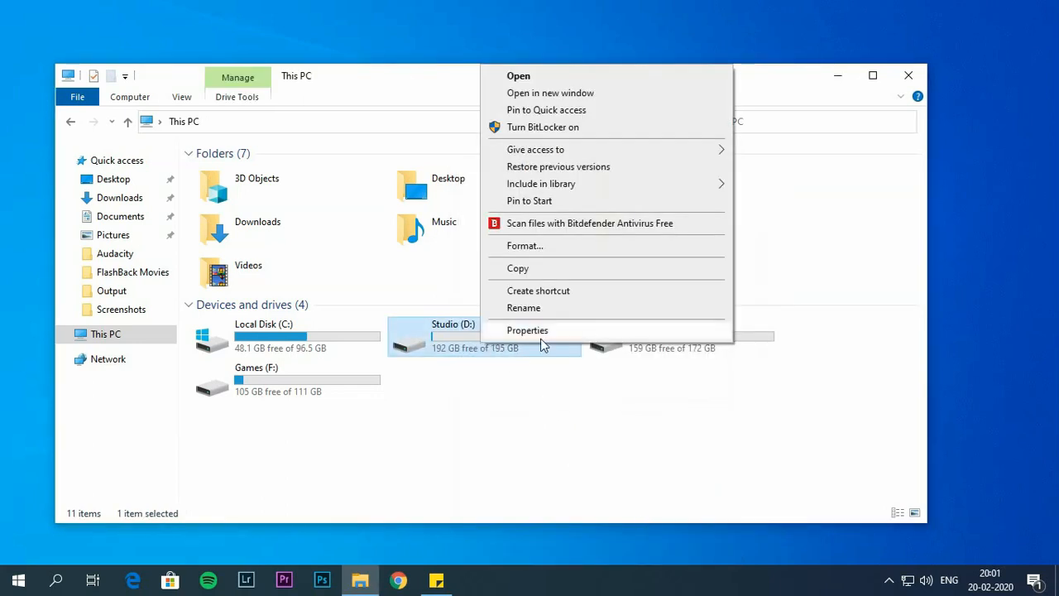
{"action": "left_click", "coordinate": [526, 330]}
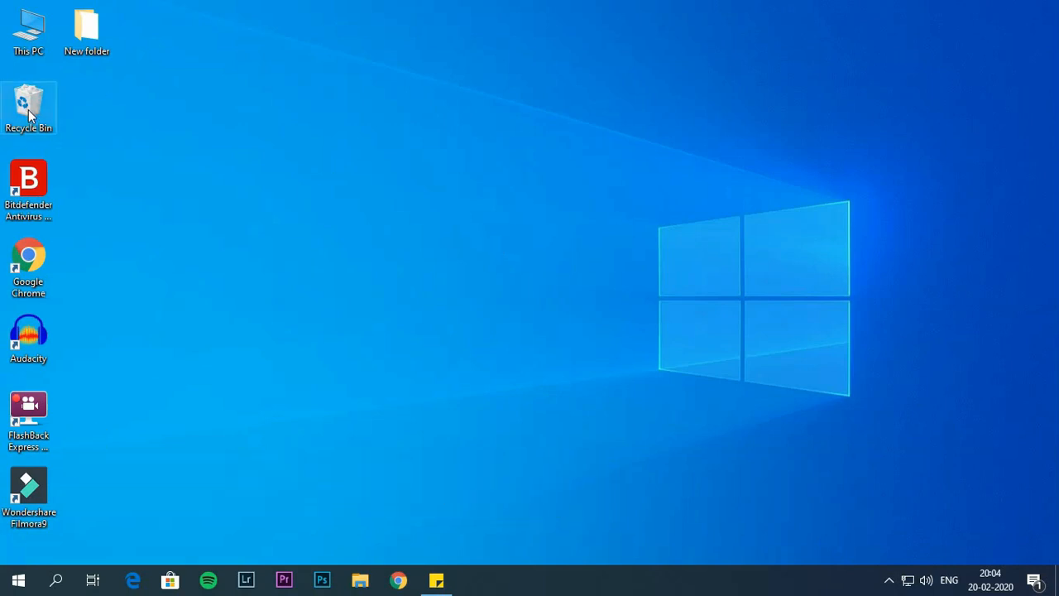
Select all three items in the Recycle Bin and confirm their permanent deletion
{"action": "double_click", "coordinate": [29, 103]}
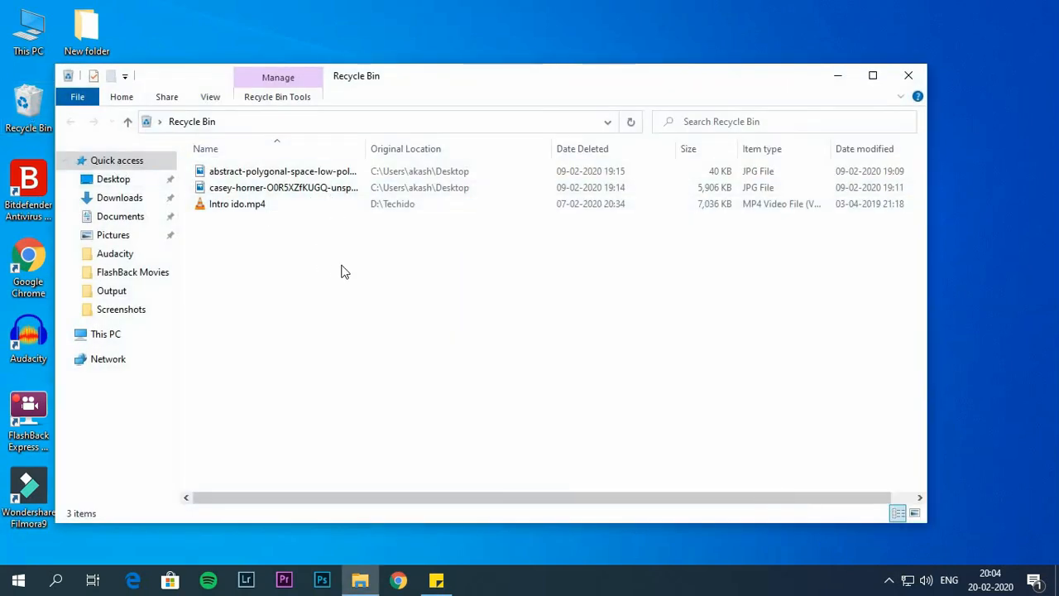
{"action": "key", "text": "ctrl+a"}
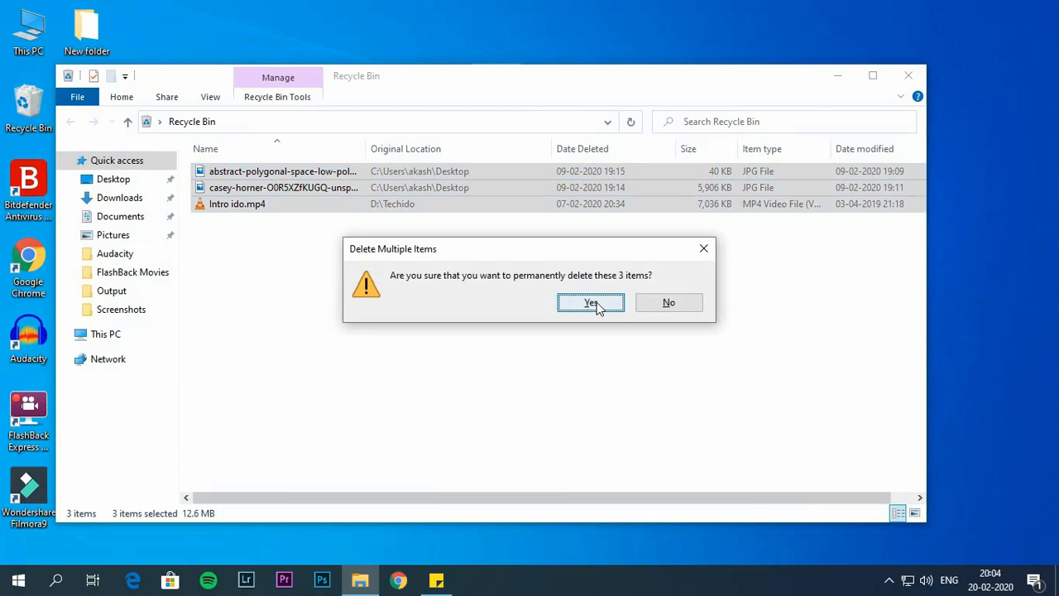
{"action": "left_click", "coordinate": [590, 302]}
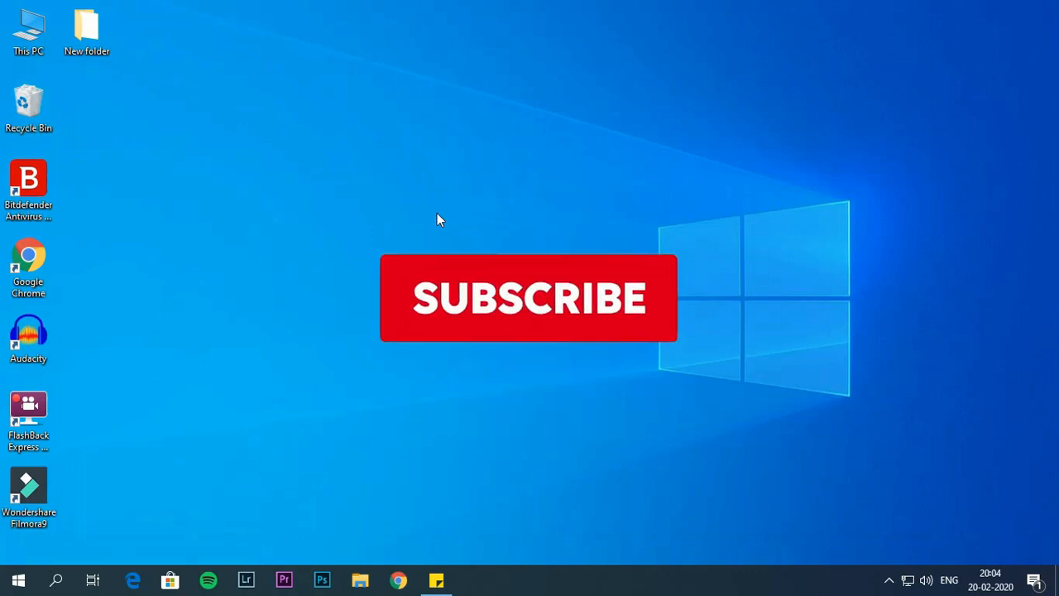
{"action": "left_click", "coordinate": [528, 298]}
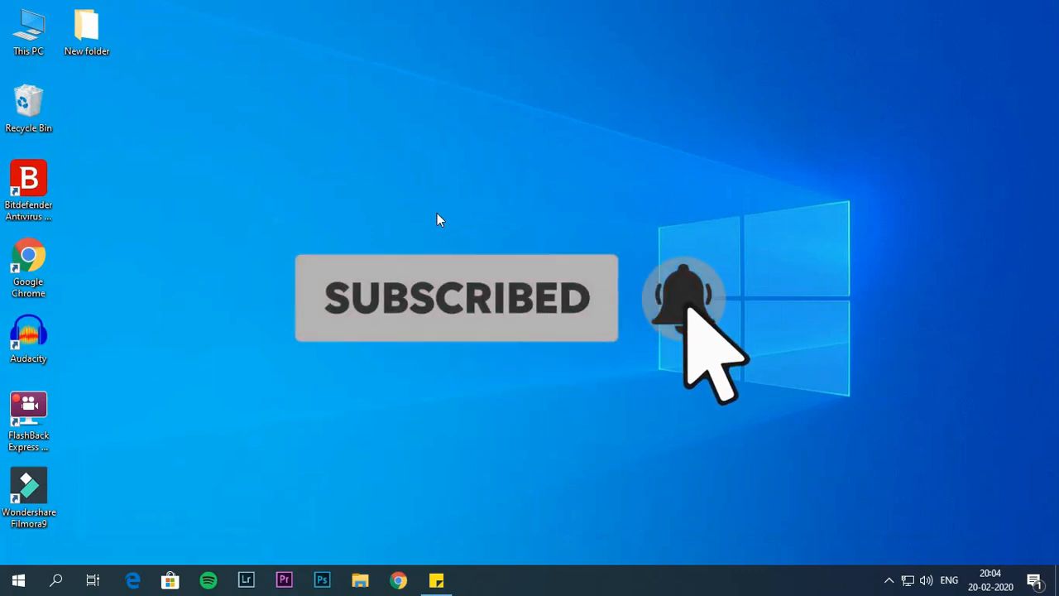